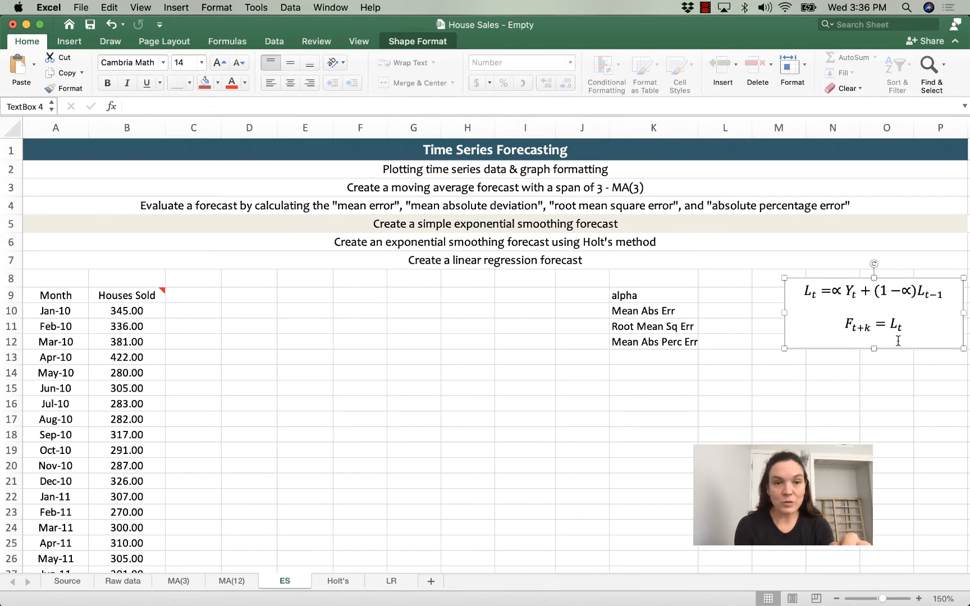
Step: Enter 'Level' in C9 and 'Forecast' in D9 as column headings beside Houses Sold
{"action": "left_click", "coordinate": [193, 295]}
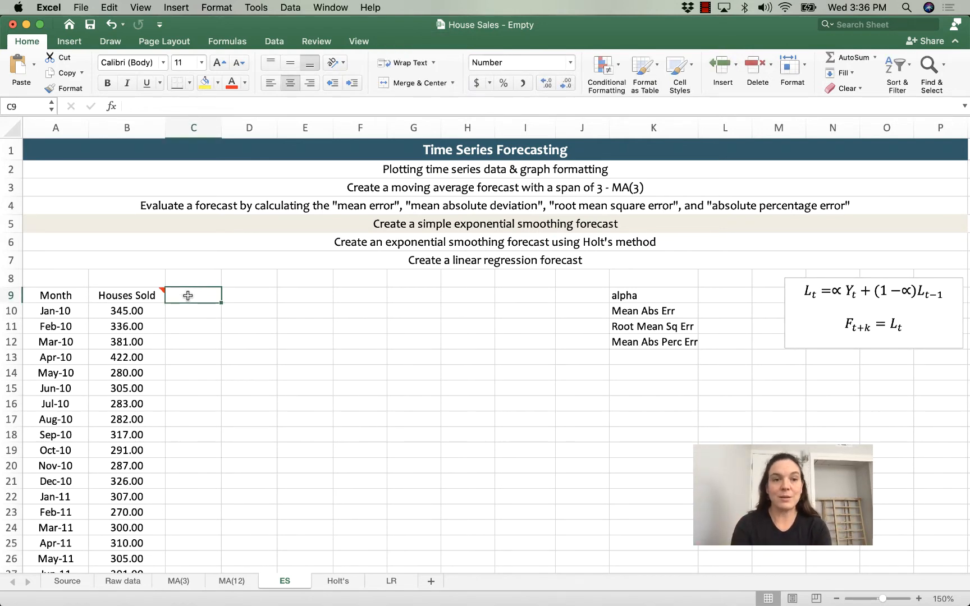
{"action": "type", "text": "Level"}
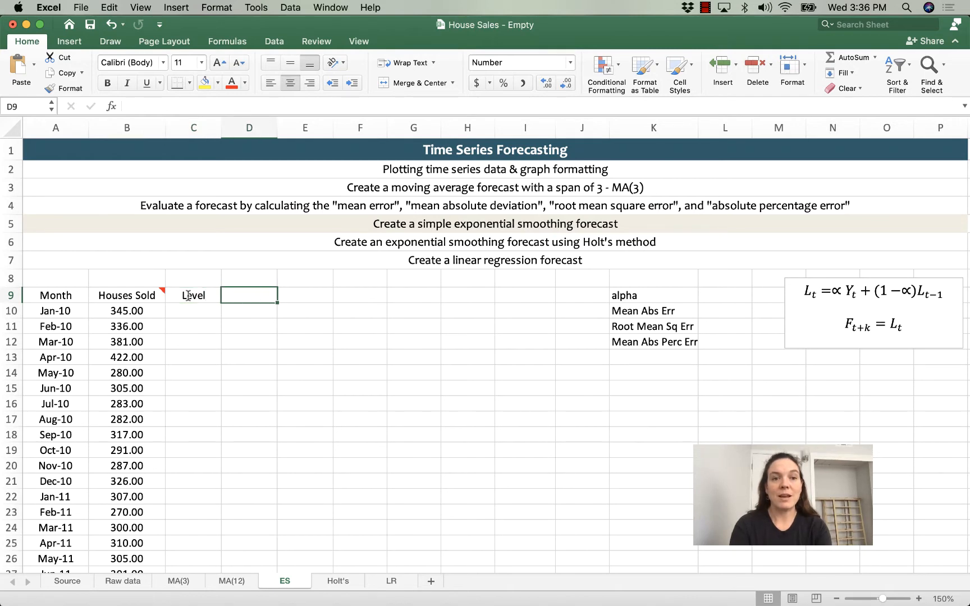
{"action": "type", "text": "Forecas"}
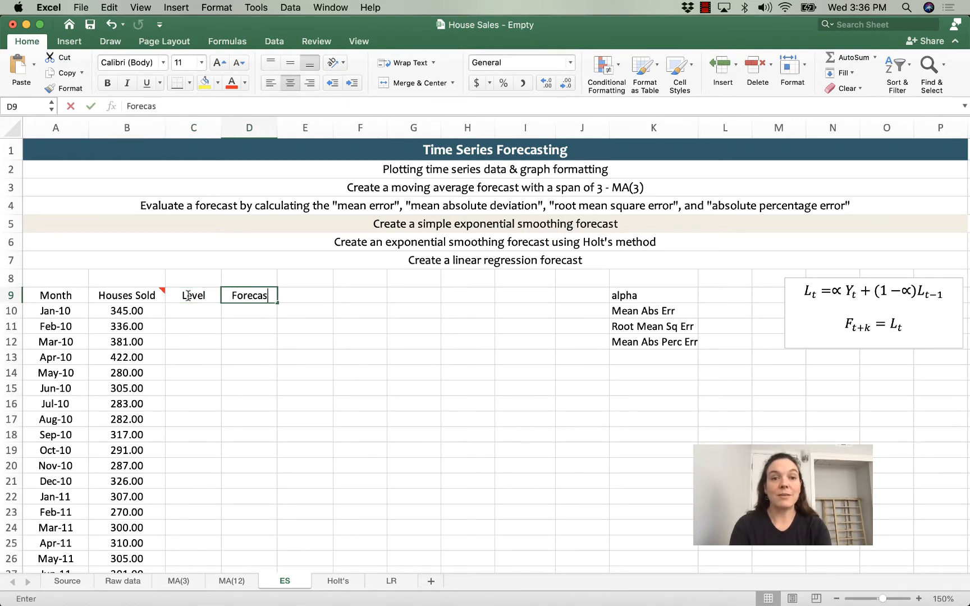
{"action": "type", "text": "t"}
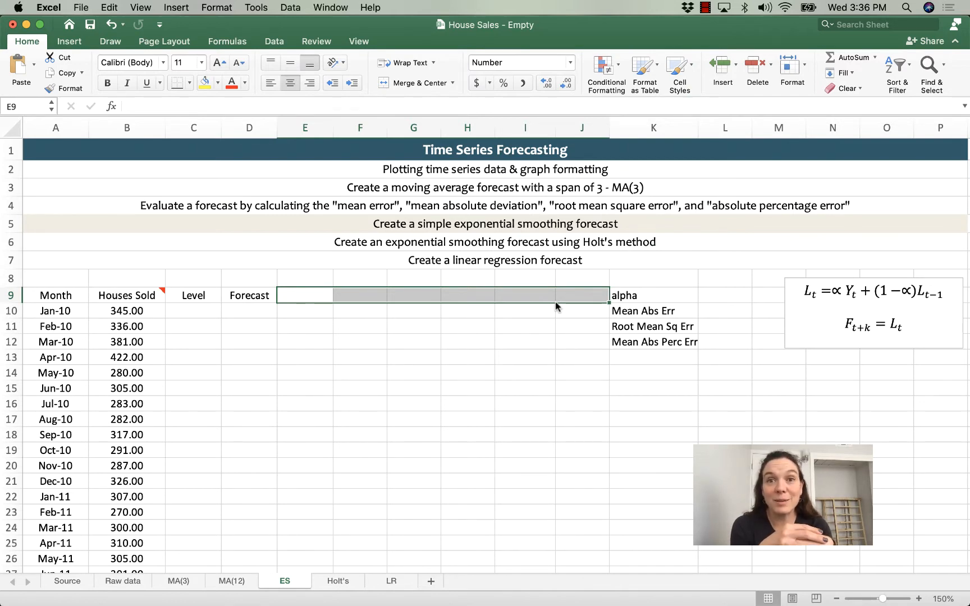
{"action": "mouse_move", "coordinate": [613, 297]}
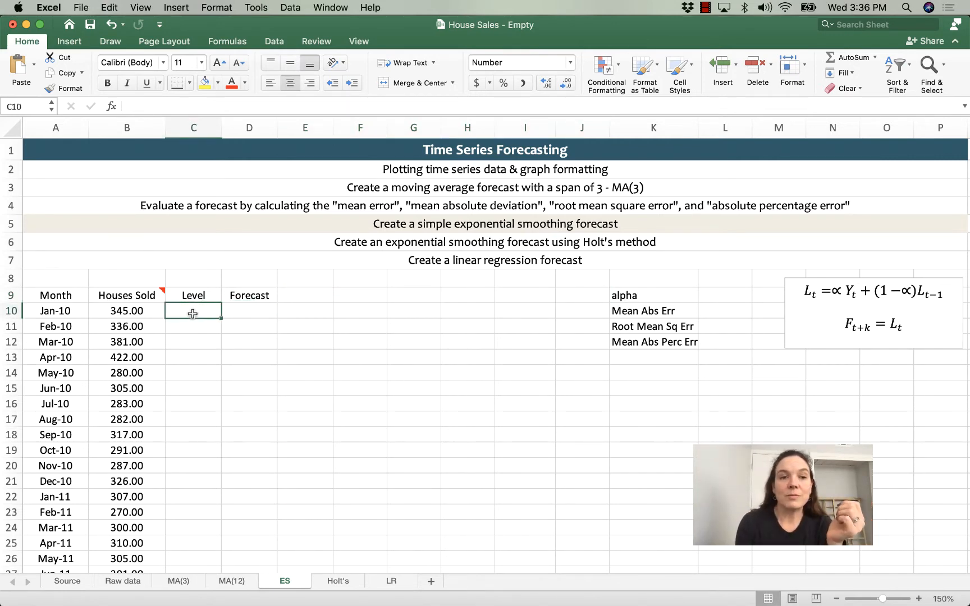
Step: Seed the Jan-10 level in C10 with =B10 (345.00) and verify it against the sales figure
{"action": "type", "text": "=B10"}
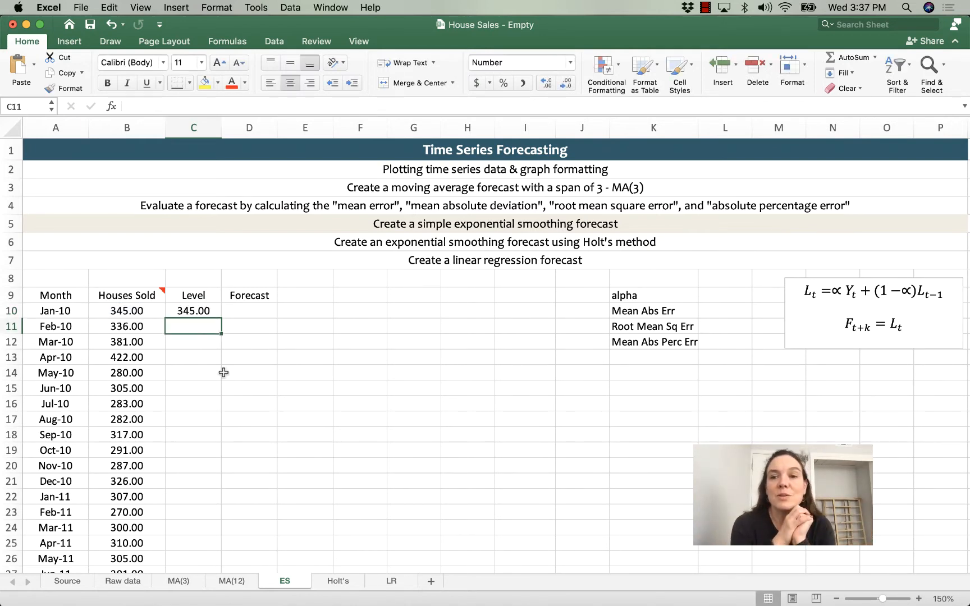
{"action": "mouse_move", "coordinate": [308, 362]}
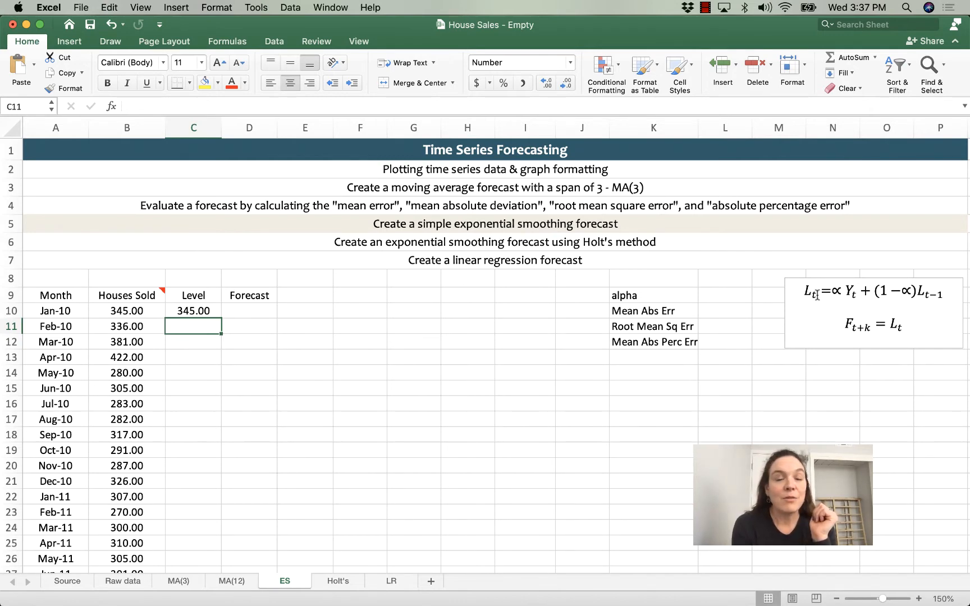
{"action": "mouse_move", "coordinate": [812, 305]}
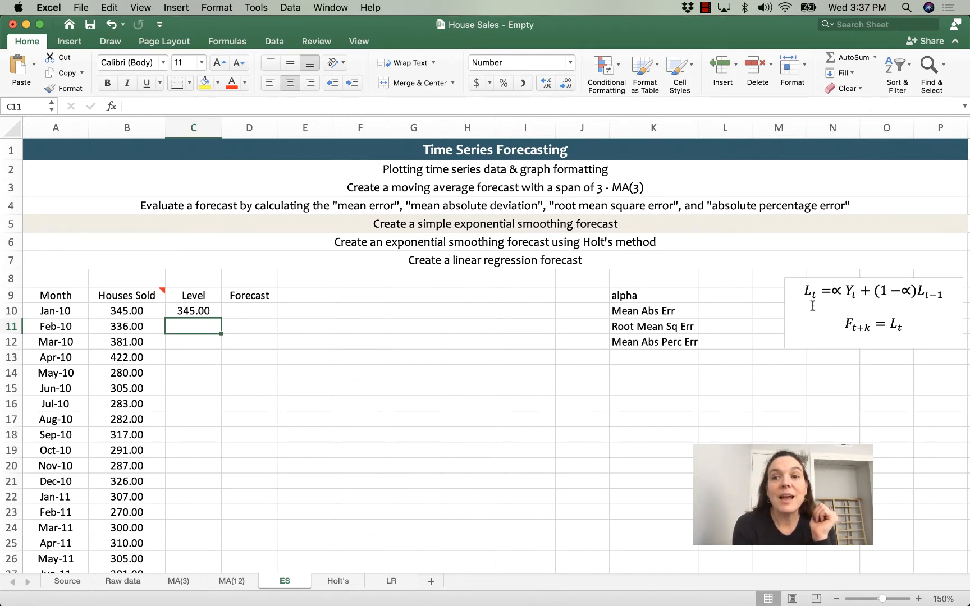
{"action": "left_click", "coordinate": [193, 311]}
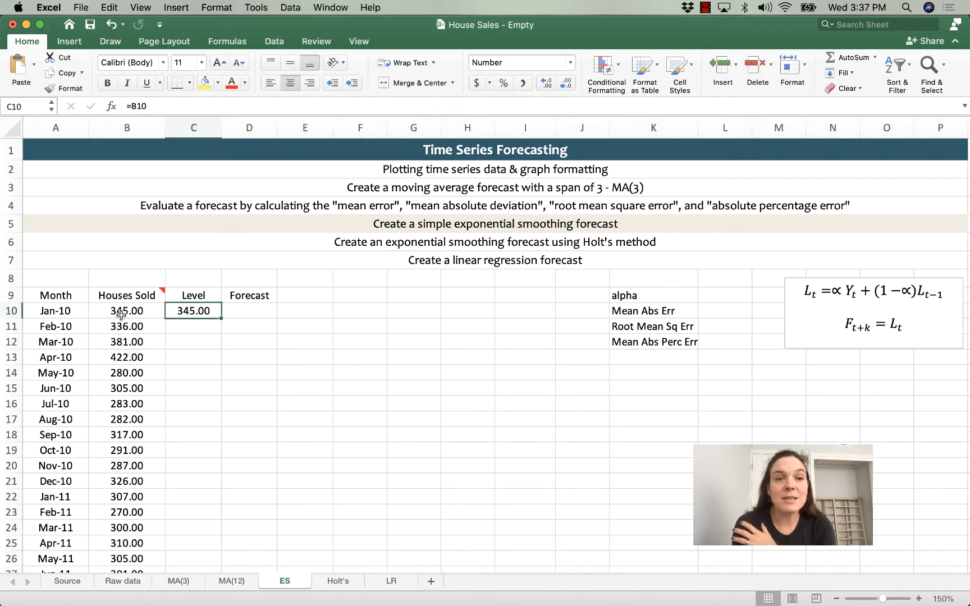
{"action": "left_click", "coordinate": [127, 311]}
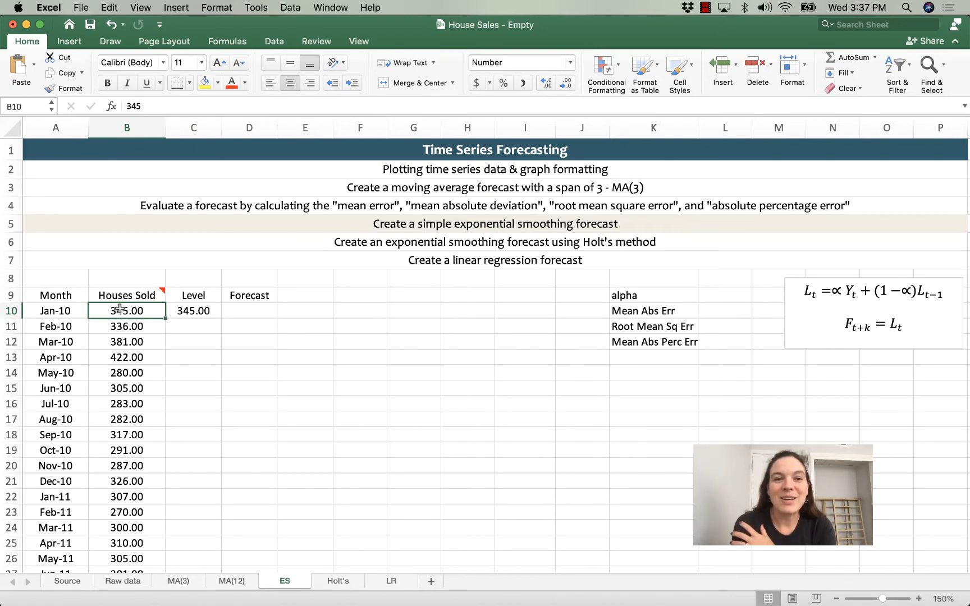
{"action": "left_click", "coordinate": [193, 326]}
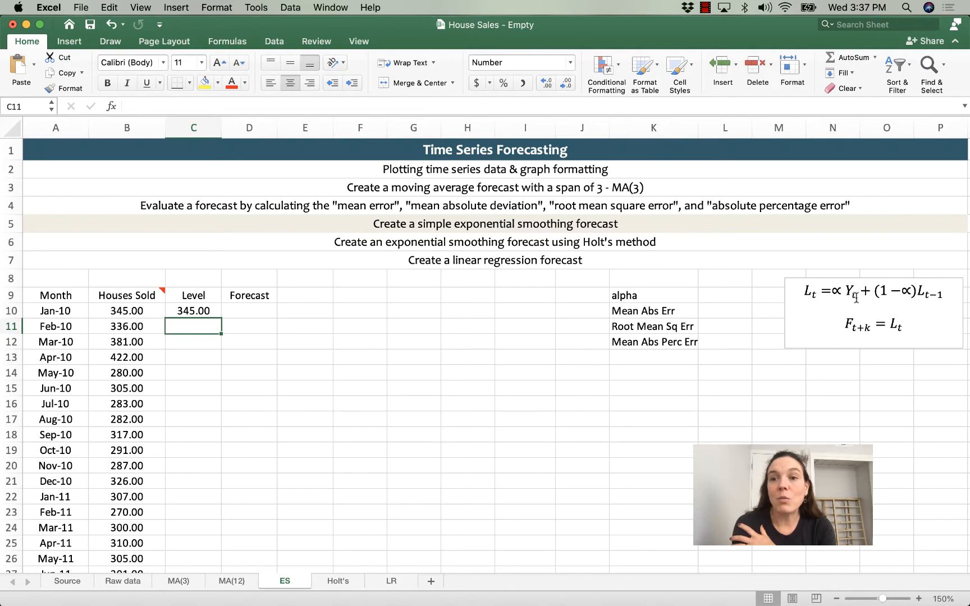
{"action": "mouse_move", "coordinate": [429, 349]}
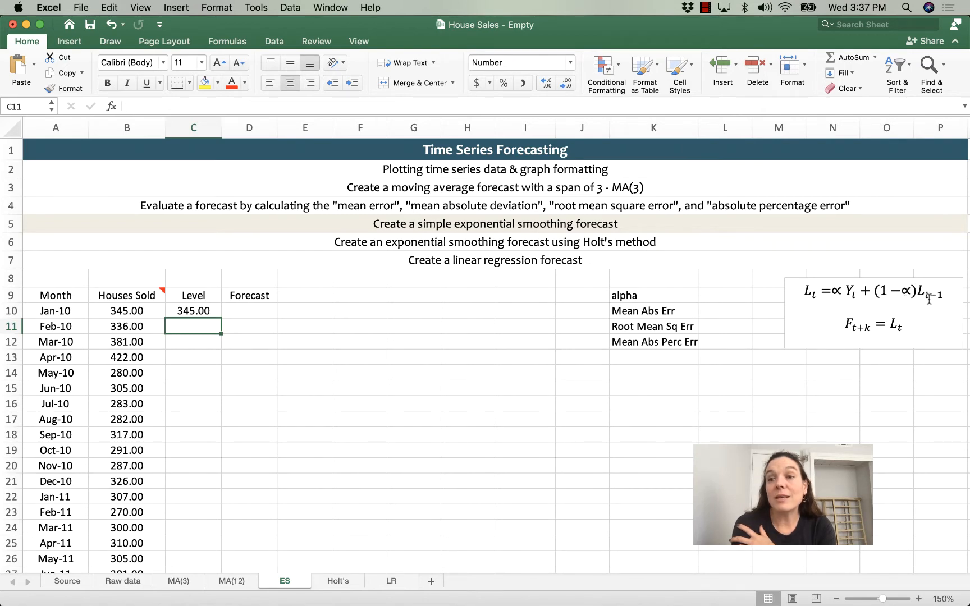
{"action": "mouse_move", "coordinate": [185, 311]}
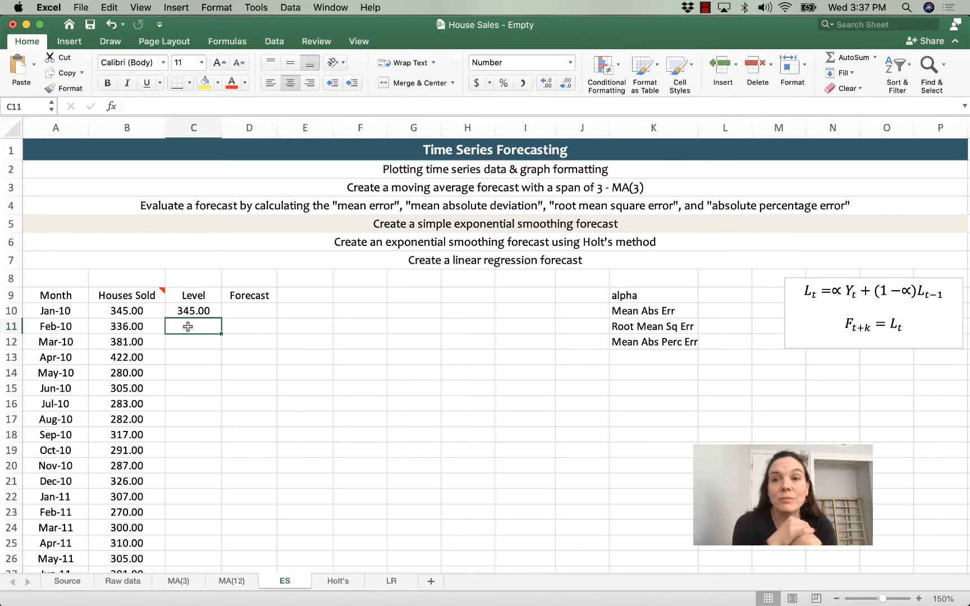
Step: Enter the alpha smoothing constant 0.2 in L9
{"action": "left_click", "coordinate": [724, 296]}
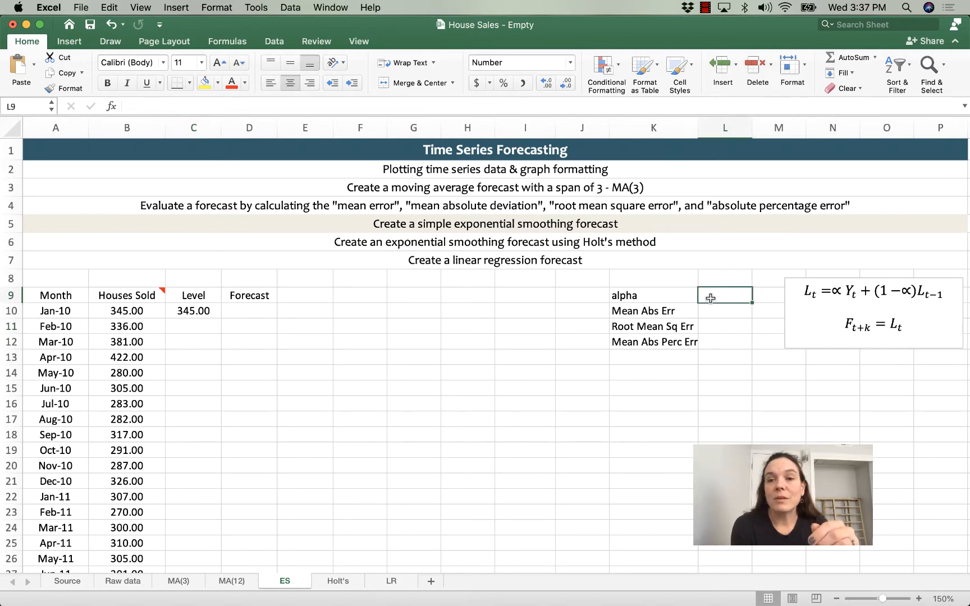
{"action": "type", "text": "0.2"}
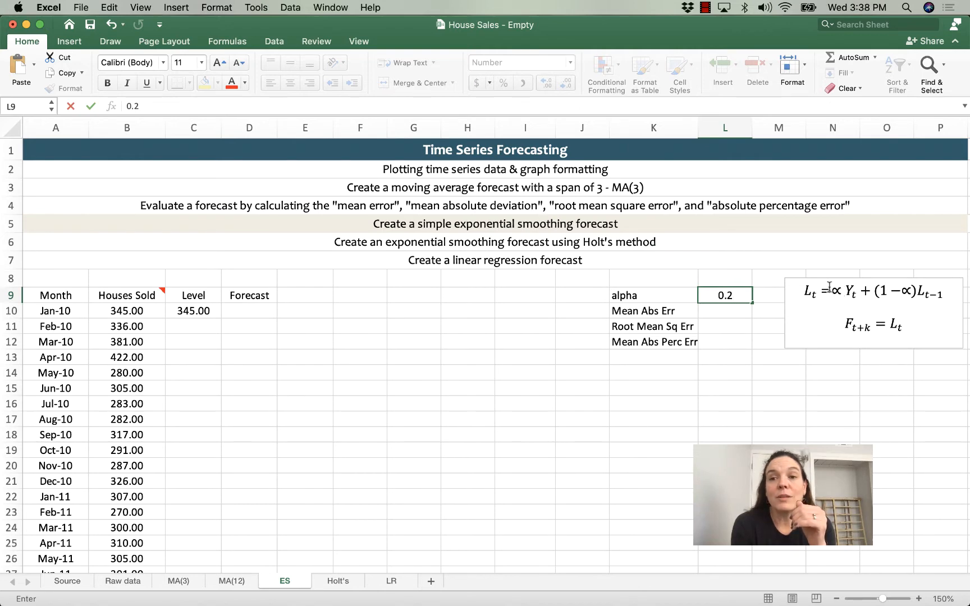
{"action": "mouse_move", "coordinate": [852, 299]}
{"action": "type", "text": "="}
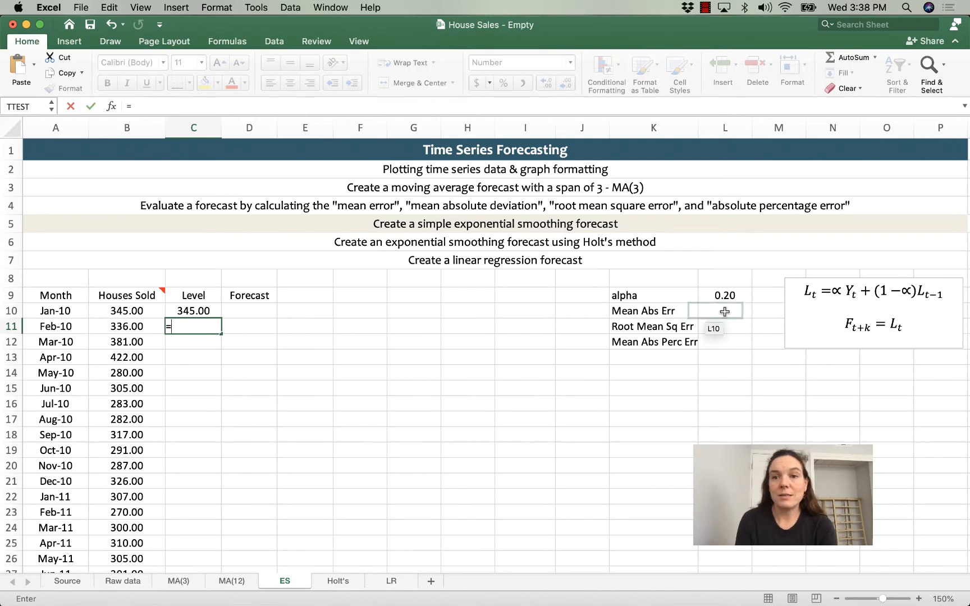
Step: Build the Feb-10 level formula =$L$9*B11+(1-$L$9)*C10 in C11, giving 343.20
{"action": "left_click", "coordinate": [724, 295]}
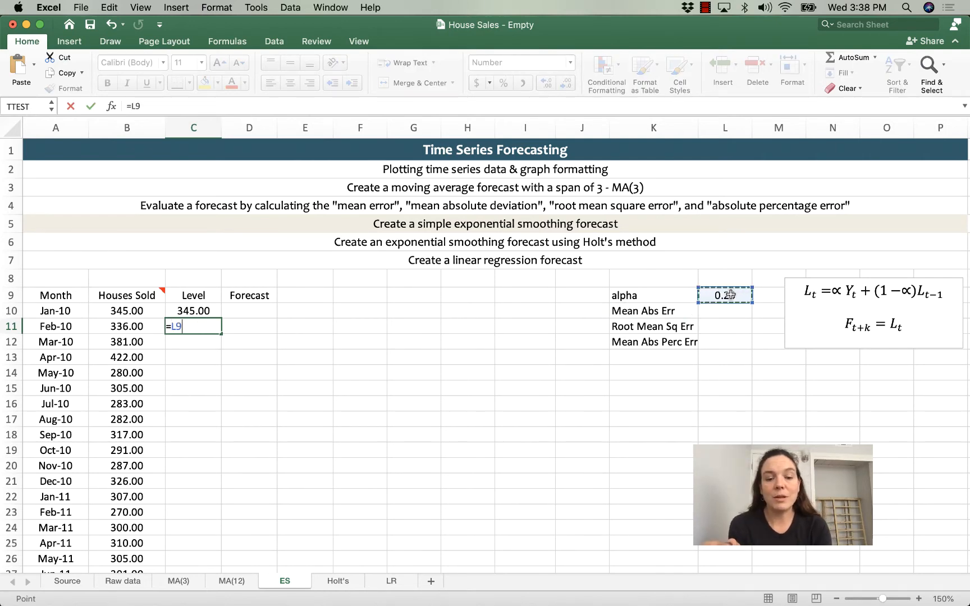
{"action": "key", "text": "f4"}
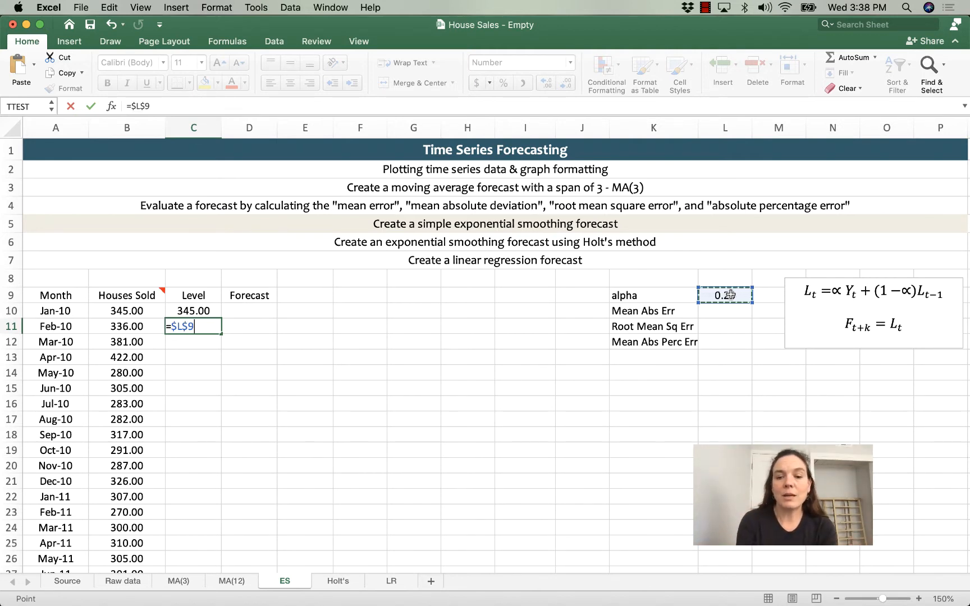
{"action": "type", "text": "*"}
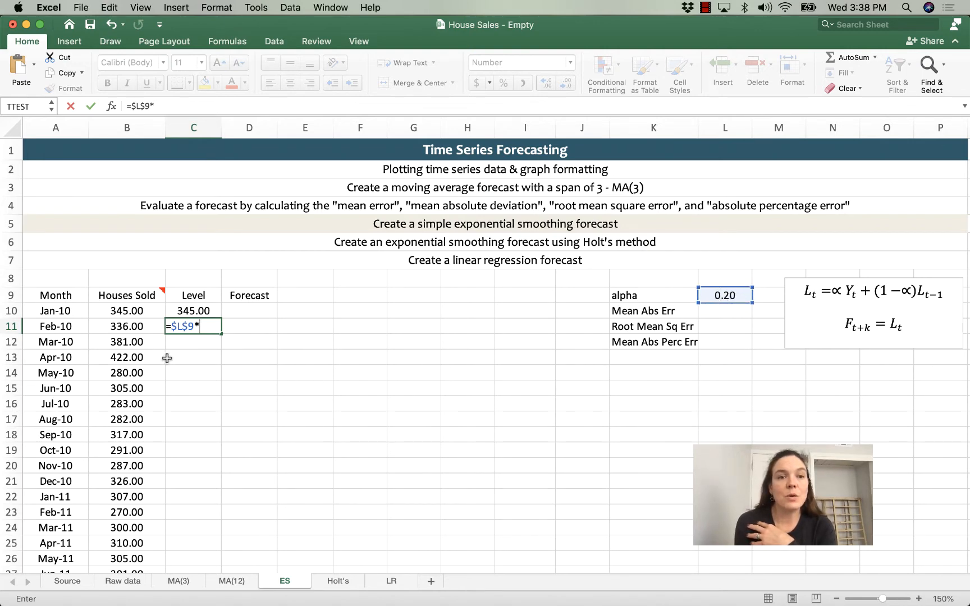
{"action": "left_click", "coordinate": [127, 326]}
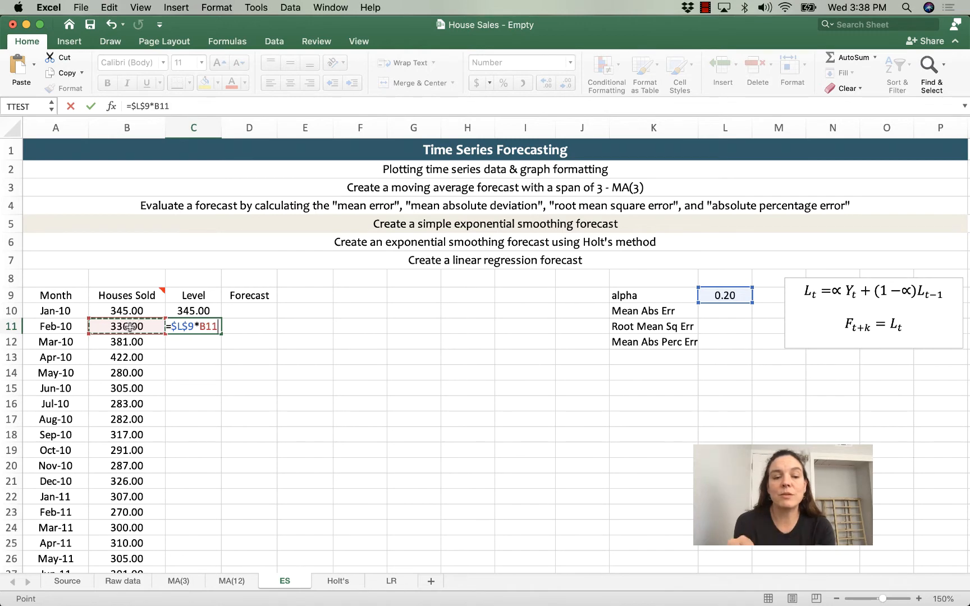
{"action": "type", "text": "+"}
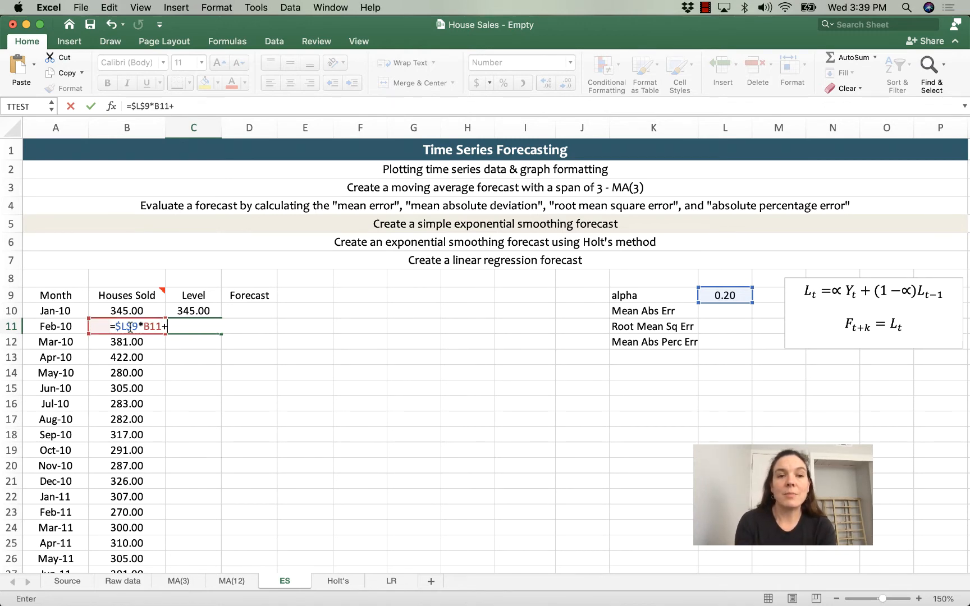
{"action": "type", "text": "(1-"}
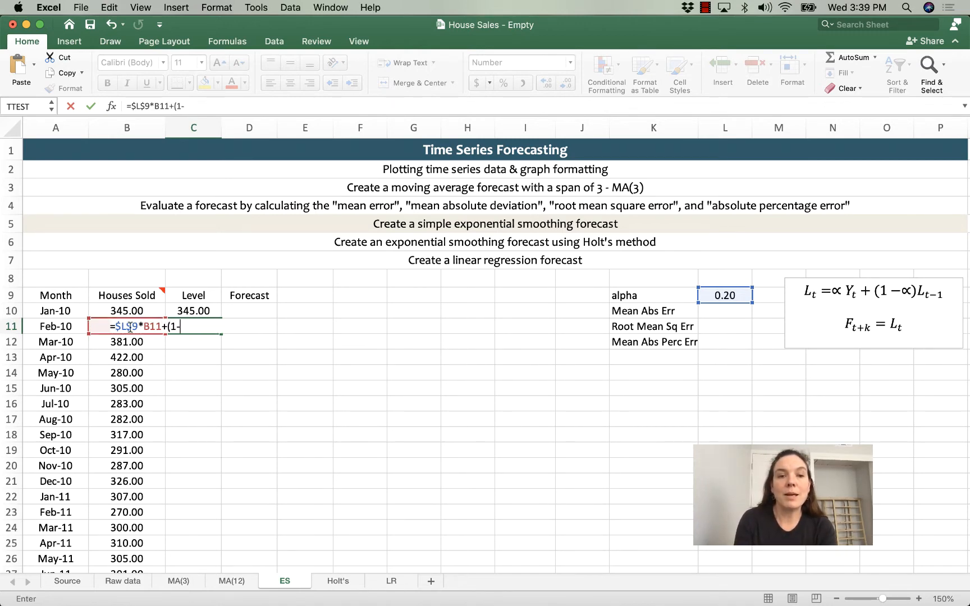
{"action": "left_click", "coordinate": [725, 296]}
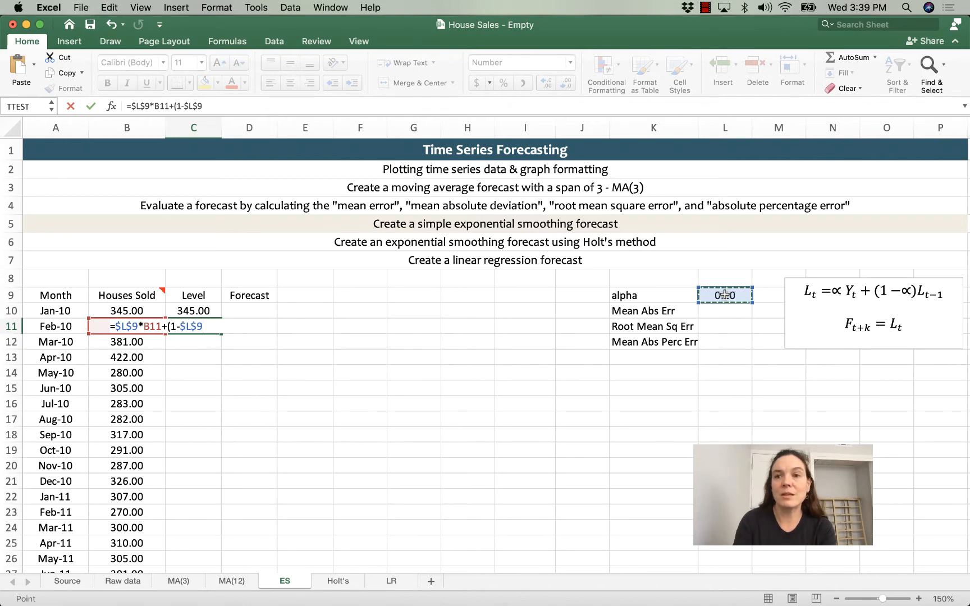
{"action": "type", "text": "*"}
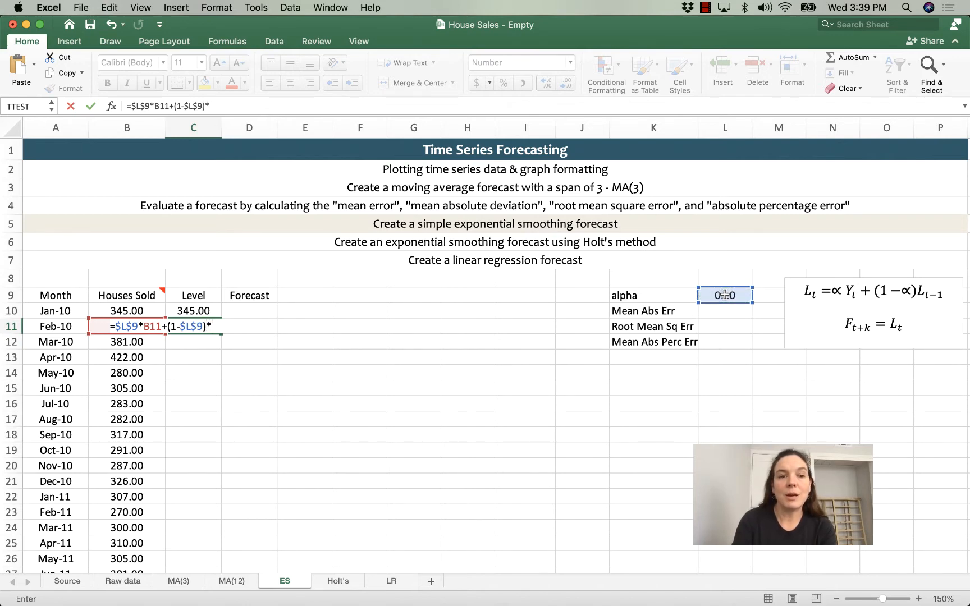
{"action": "type", "text": "0.20"}
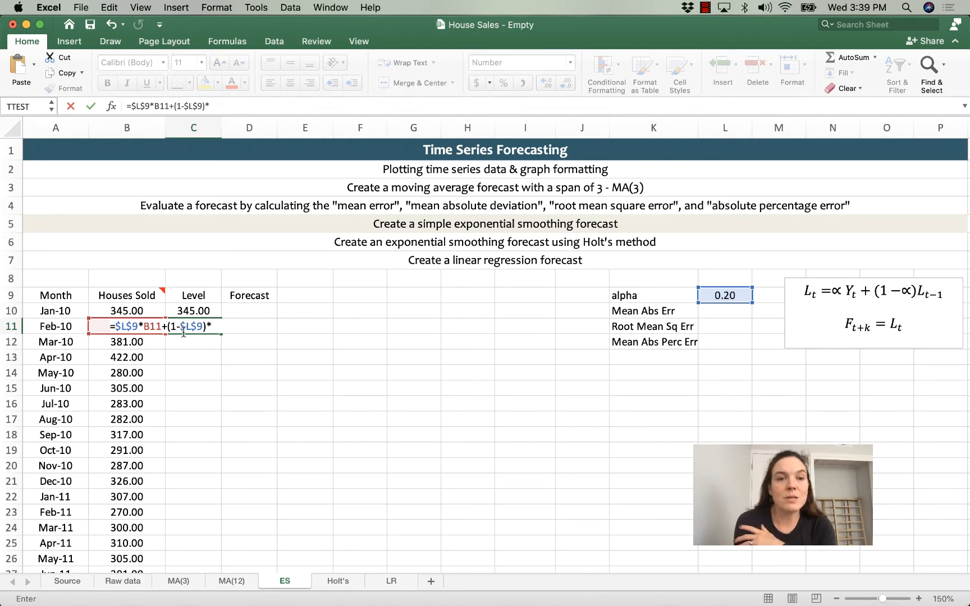
{"action": "left_click", "coordinate": [193, 311]}
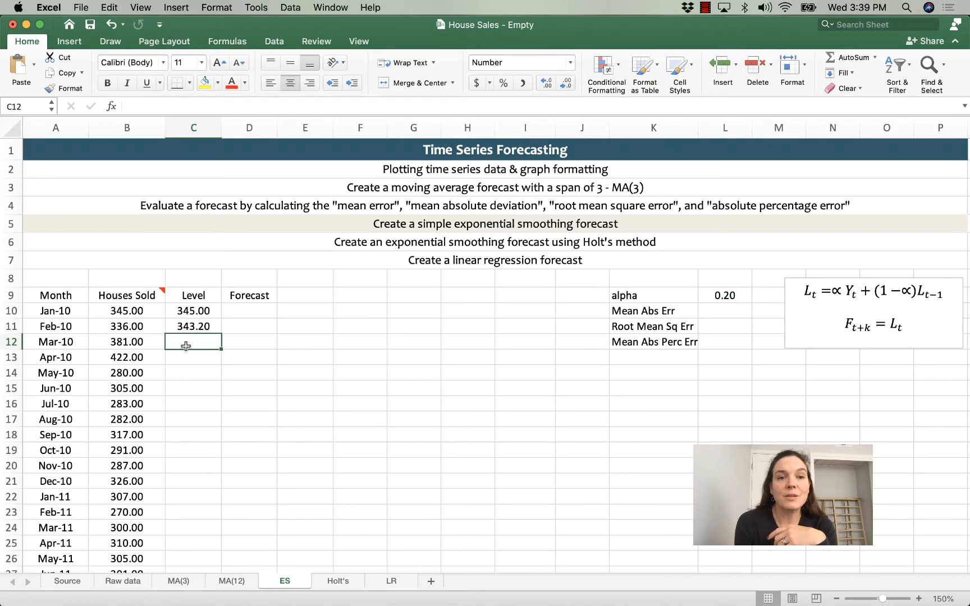
{"action": "mouse_move", "coordinate": [342, 403]}
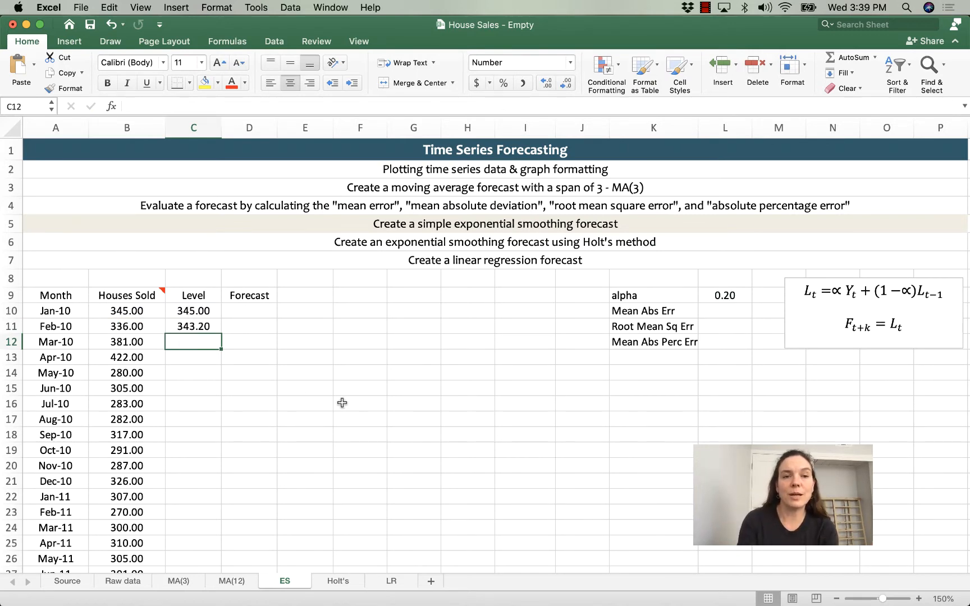
Step: Enter =$L$9*B12+(1-$L$9)*C11 for Mar-10 (350.76) and fill the Level column down through 2015
{"action": "type", "text": "="}
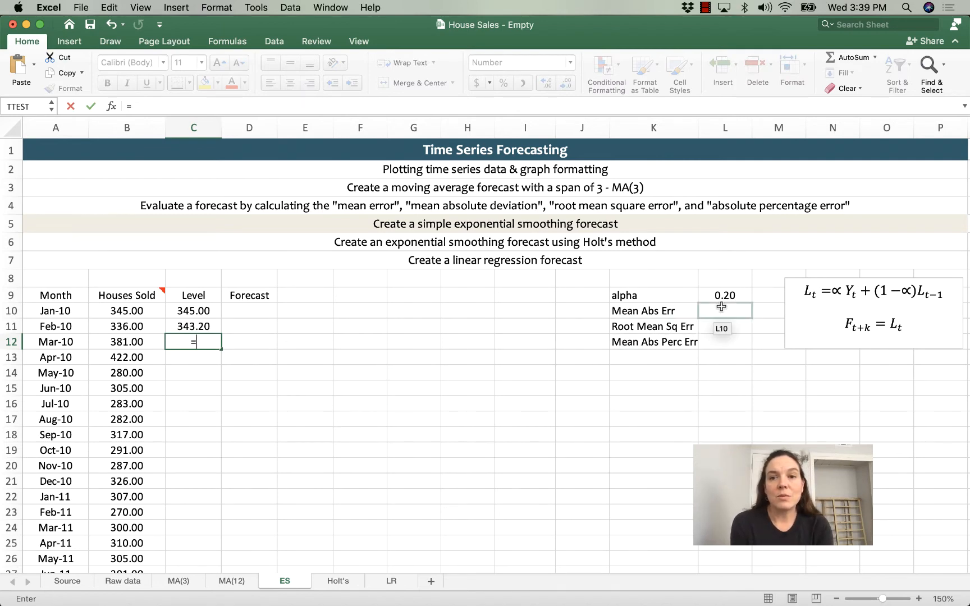
{"action": "left_click", "coordinate": [724, 295]}
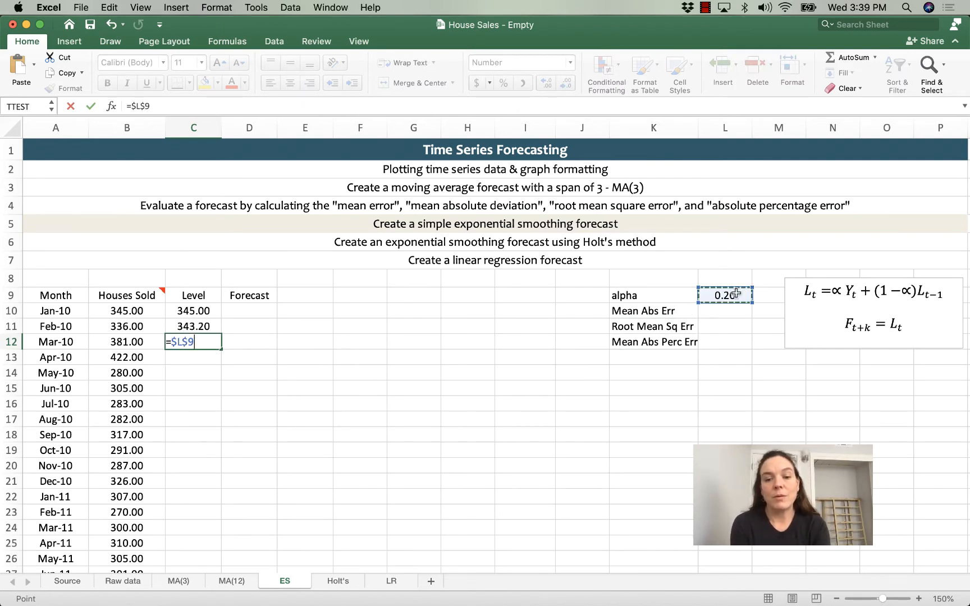
{"action": "type", "text": "*"}
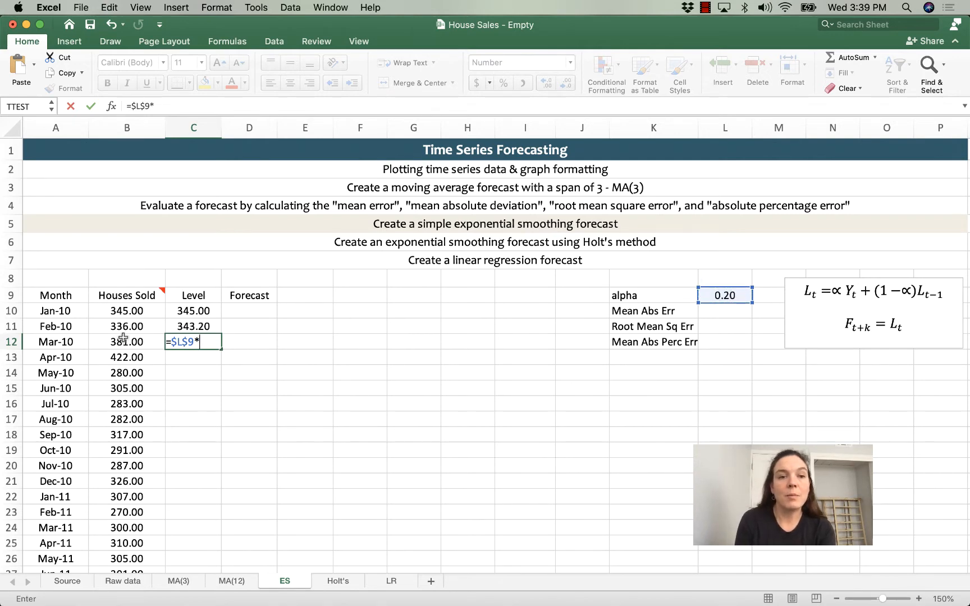
{"action": "type", "text": "B12+"}
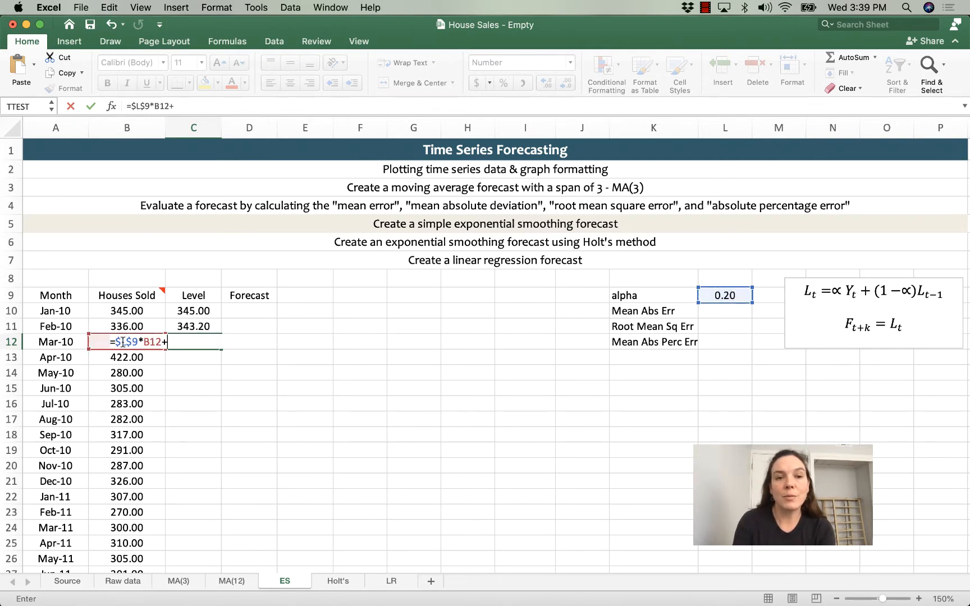
{"action": "type", "text": "(1-$L$9"}
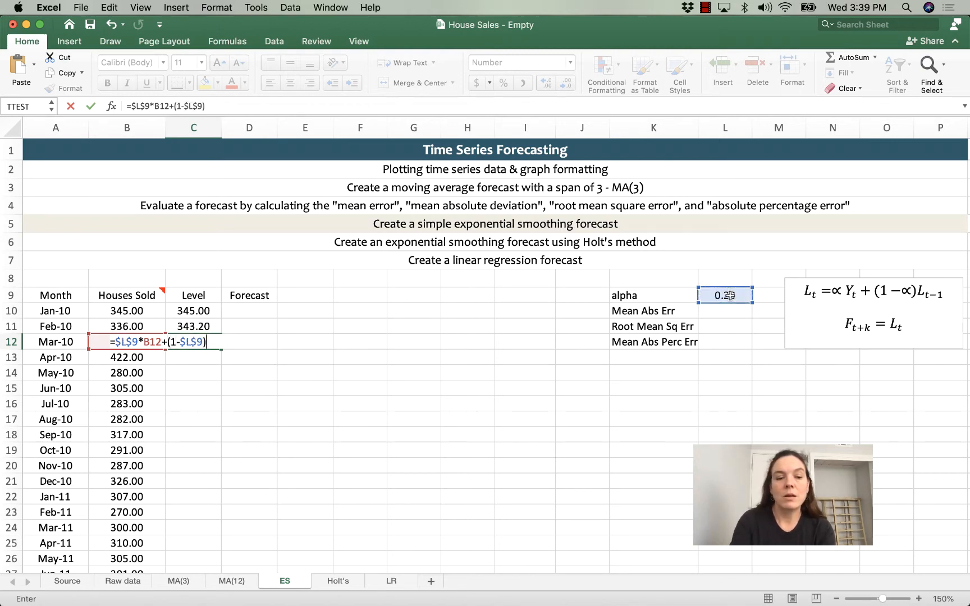
{"action": "type", "text": "*"}
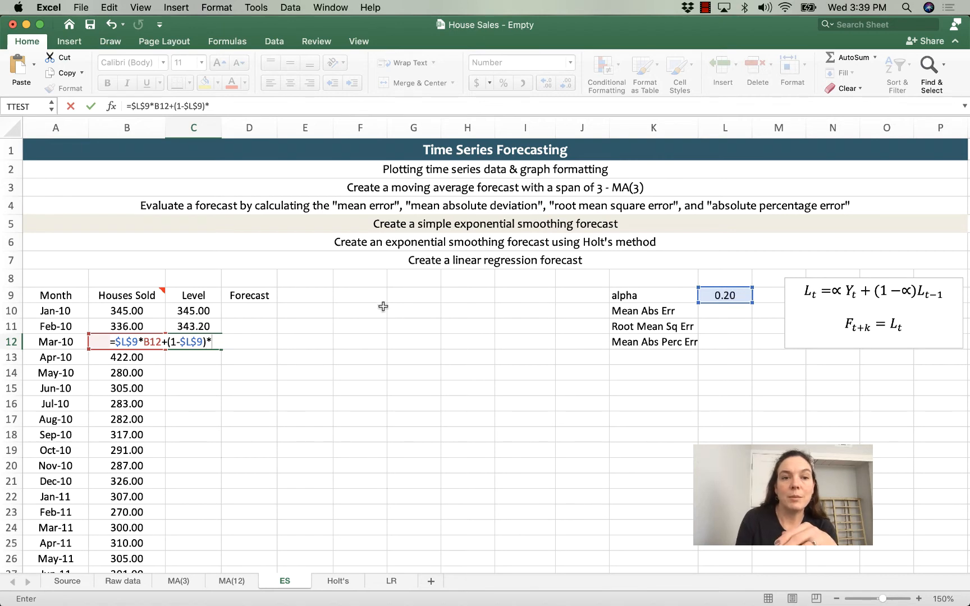
{"action": "left_click", "coordinate": [193, 326]}
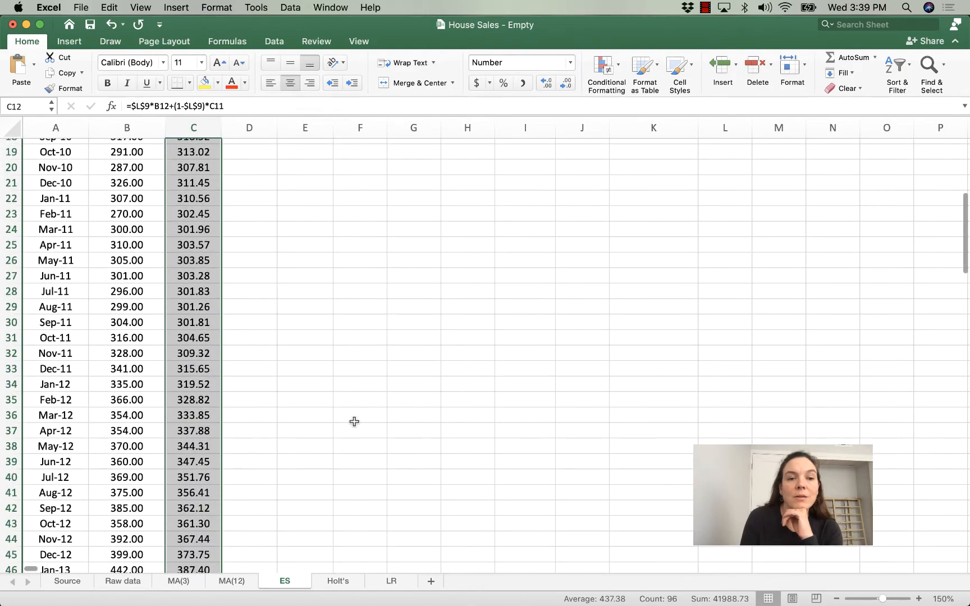
{"action": "scroll", "scroll_direction": "down", "scroll_amount": 3}
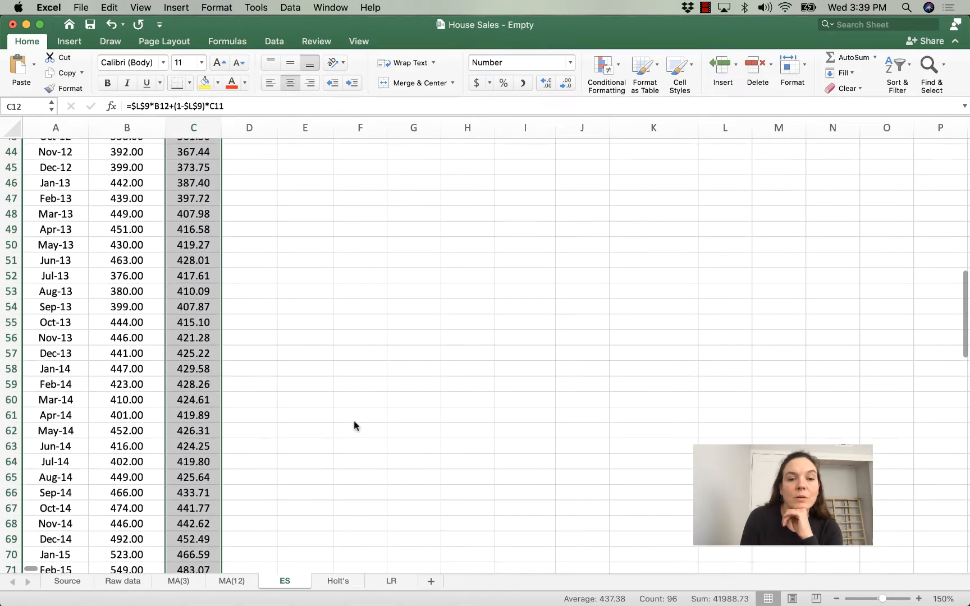
{"action": "scroll", "scroll_direction": "down", "scroll_amount": 3}
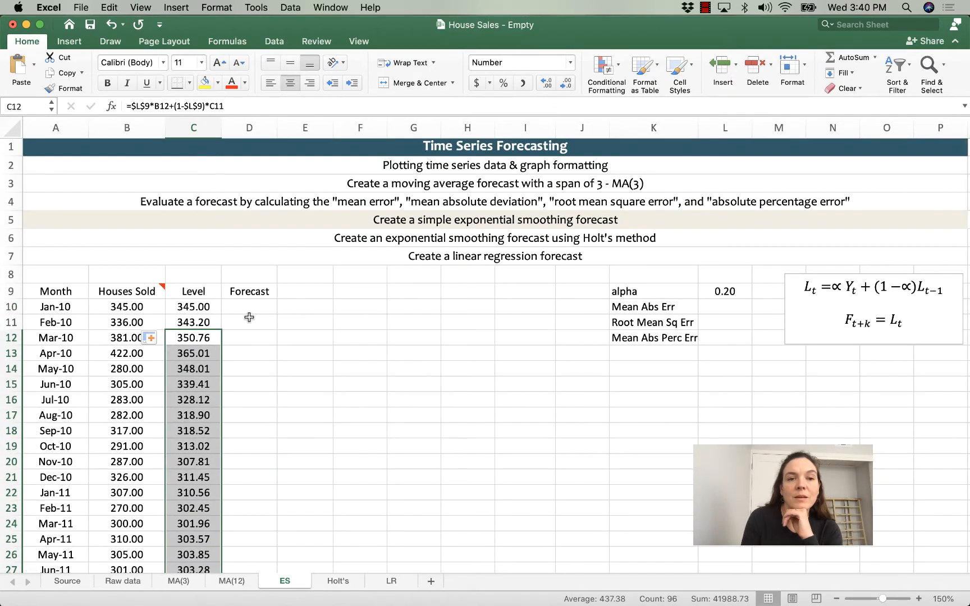
Step: Set the Feb-10 forecast in D11 to the Jan-10 level (=C10) and copy it down the Forecast column
{"action": "left_click", "coordinate": [250, 322]}
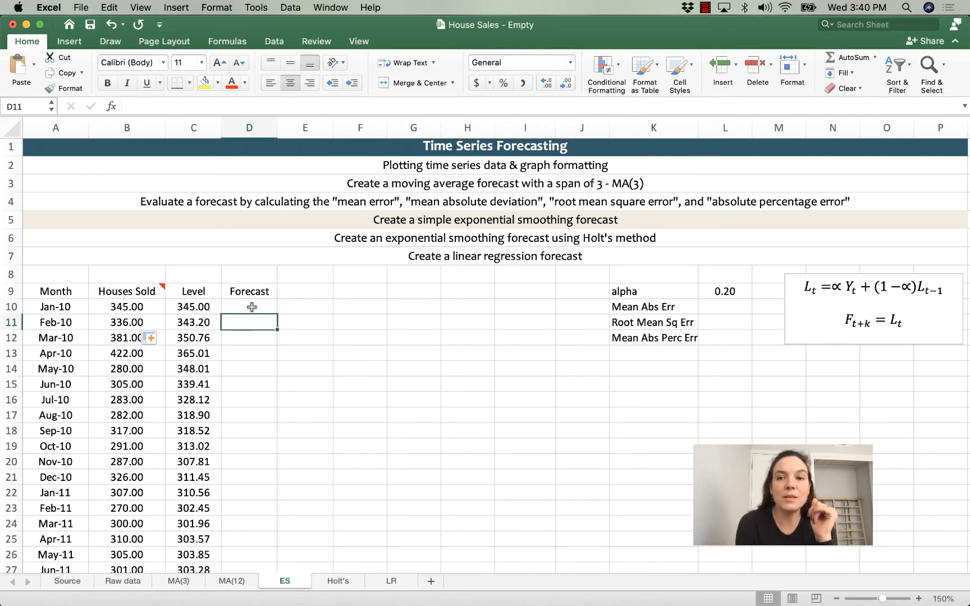
{"action": "left_click", "coordinate": [249, 307]}
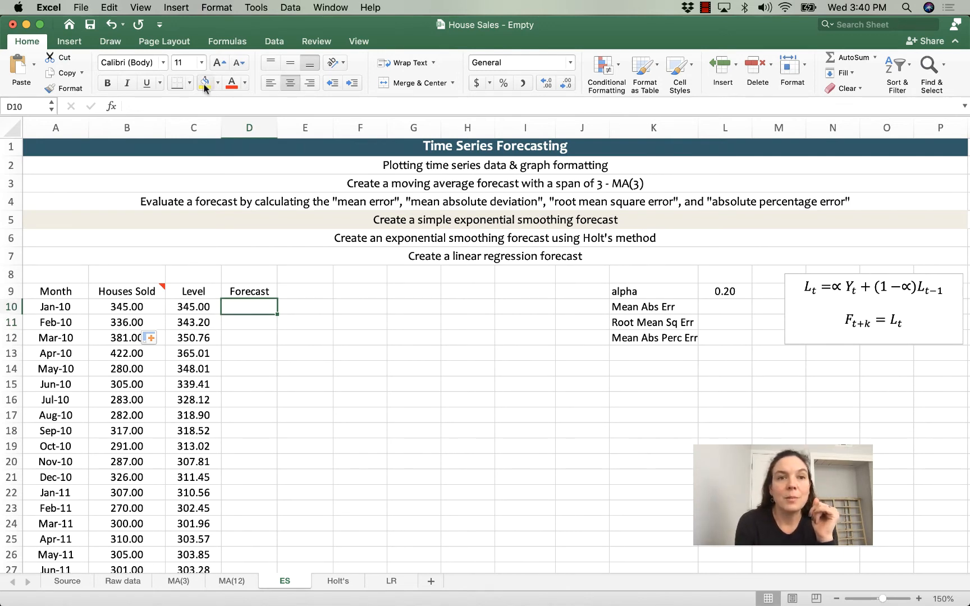
{"action": "left_click", "coordinate": [218, 82]}
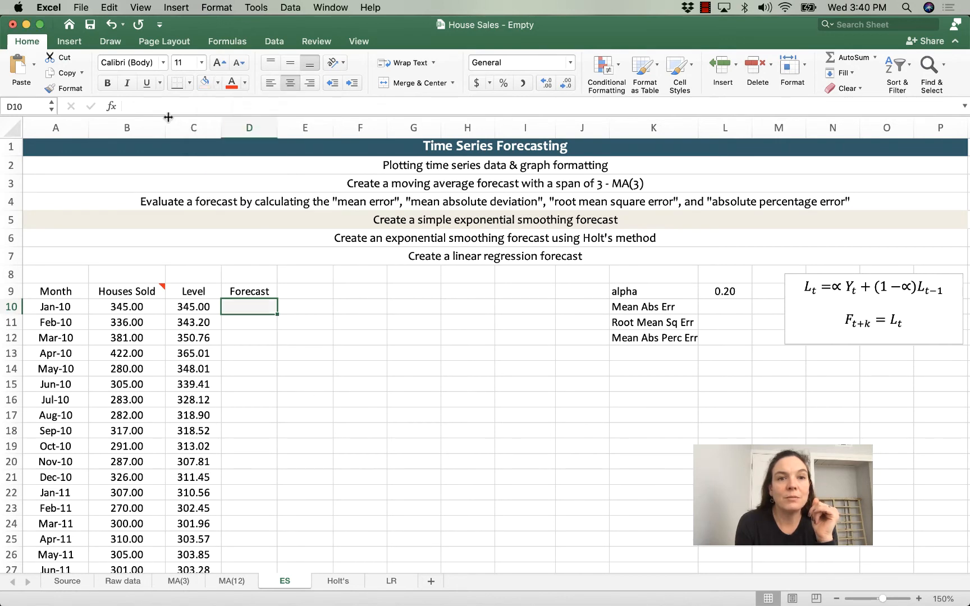
{"action": "left_click", "coordinate": [249, 323]}
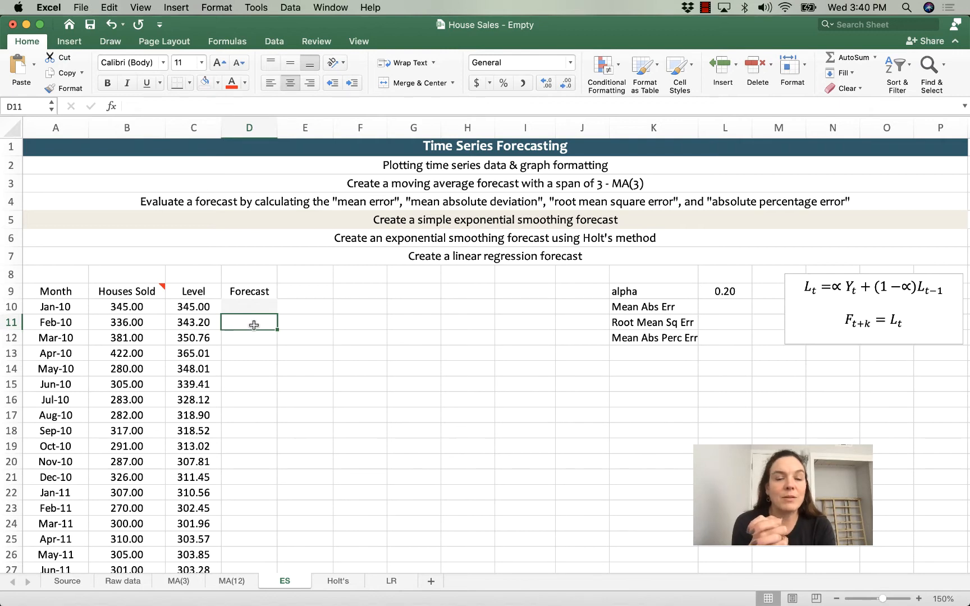
{"action": "left_click", "coordinate": [194, 306]}
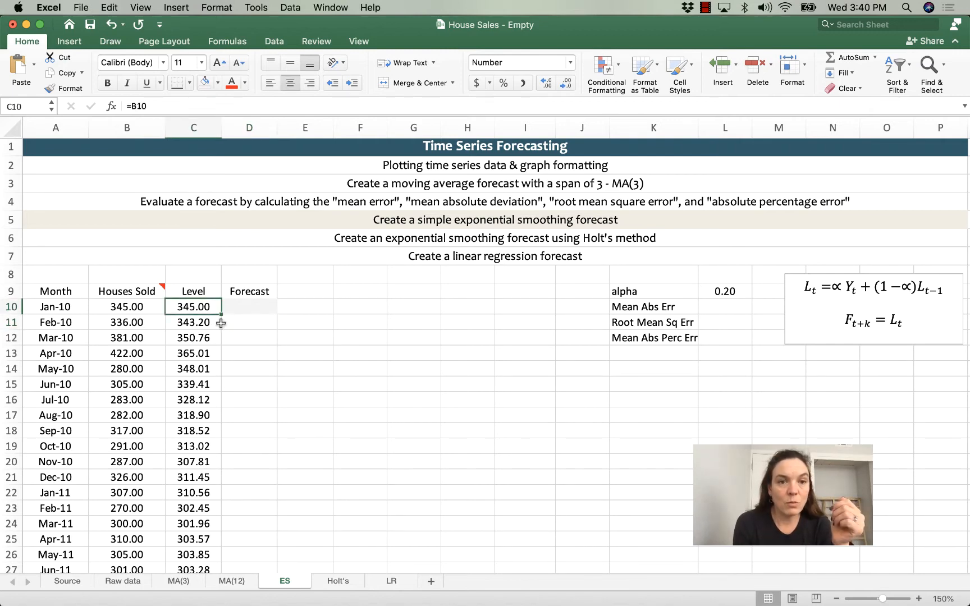
{"action": "left_click", "coordinate": [249, 322]}
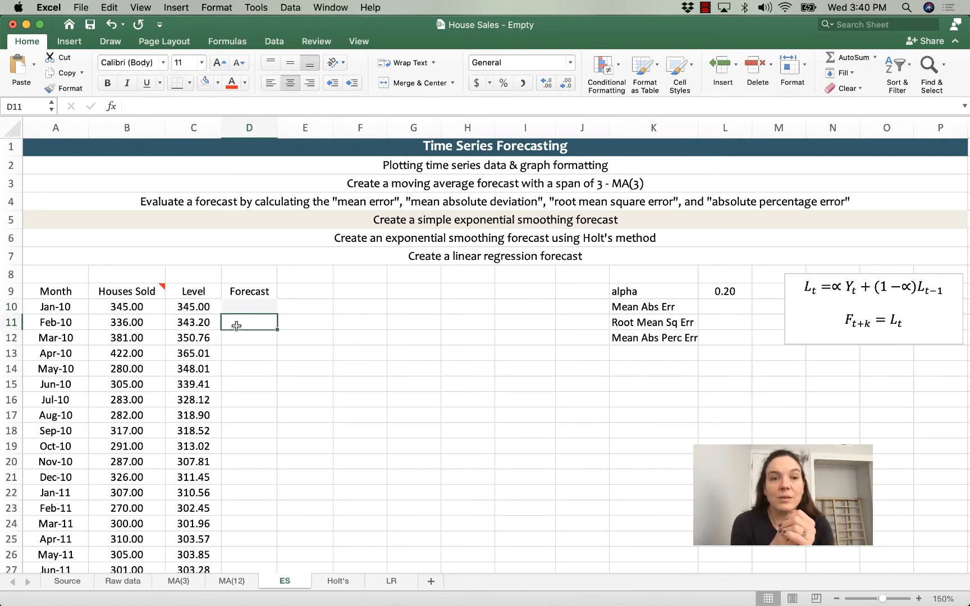
{"action": "type", "text": "="}
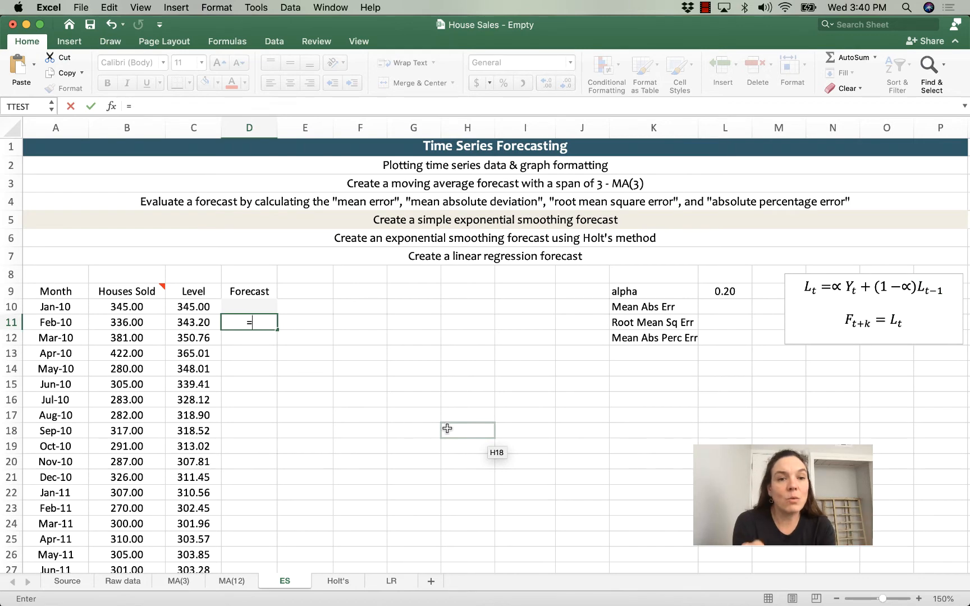
{"action": "mouse_move", "coordinate": [245, 328]}
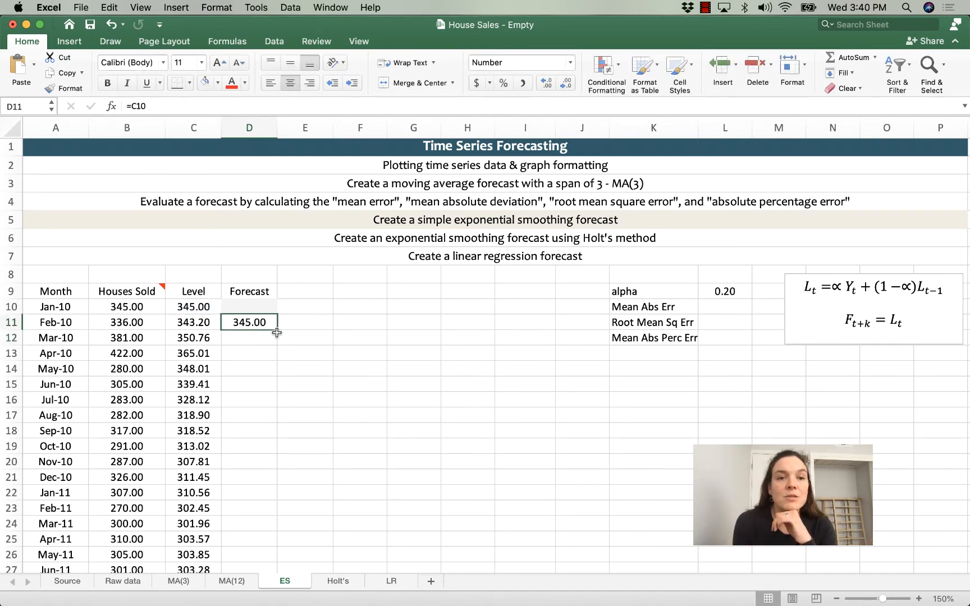
{"action": "left_click_drag", "start_coordinate": [250, 322], "coordinate": [249, 570]}
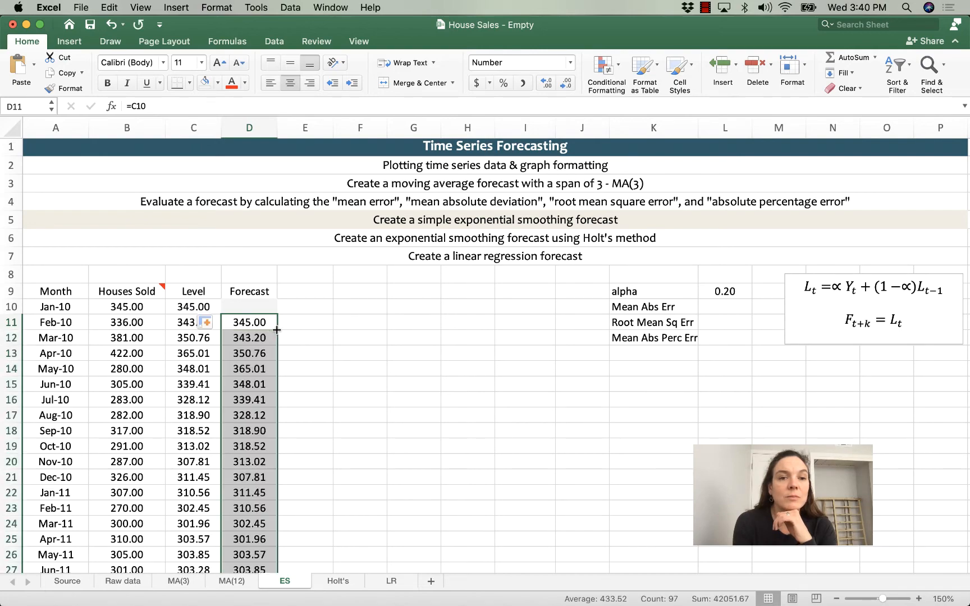
{"action": "scroll", "scroll_direction": "down", "scroll_amount": 3}
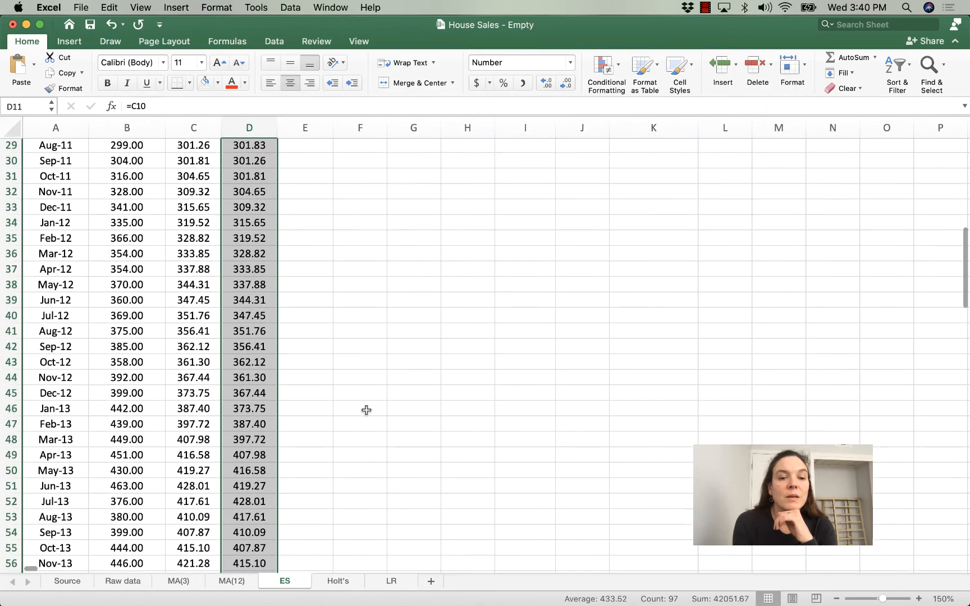
{"action": "scroll", "scroll_direction": "down", "scroll_amount": 3}
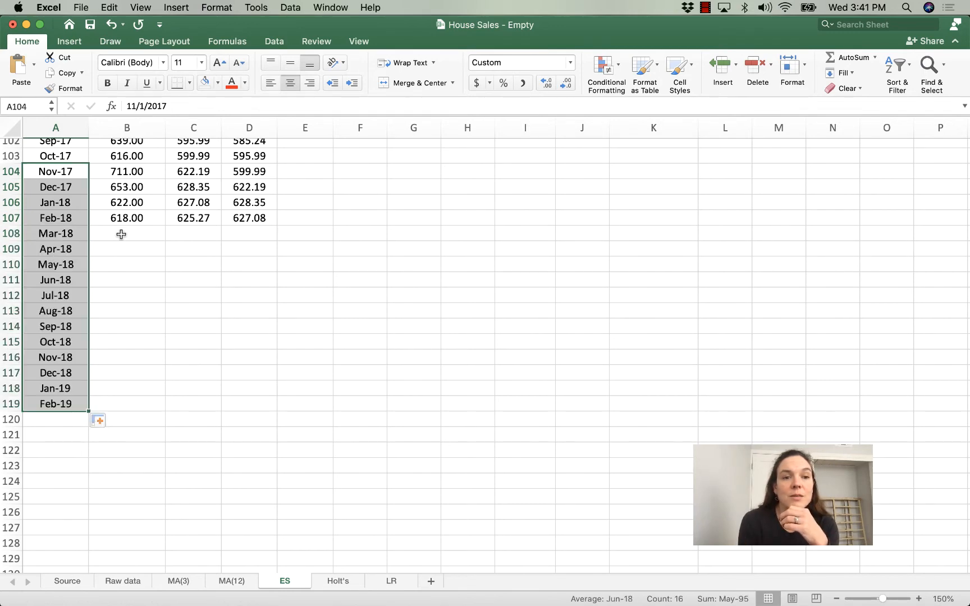
Step: Extend the Month series in column A through Feb-19
{"action": "left_click_drag", "start_coordinate": [127, 234], "coordinate": [249, 403]}
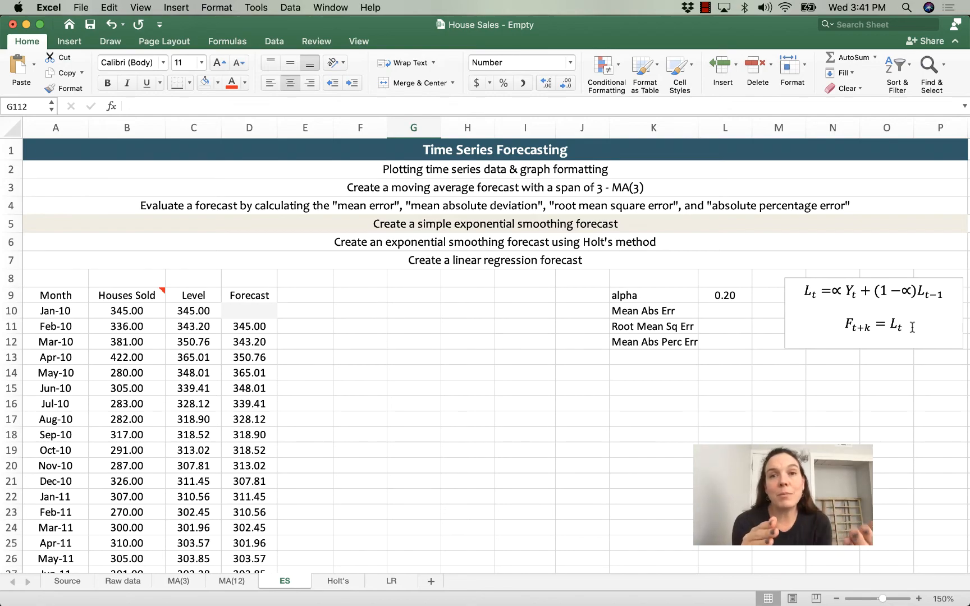
Step: Set the Mar-18 forecast to =C107 and the Apr-18 forecast to the locked last level =$C$107
{"action": "scroll", "scroll_direction": "down", "scroll_amount": 3}
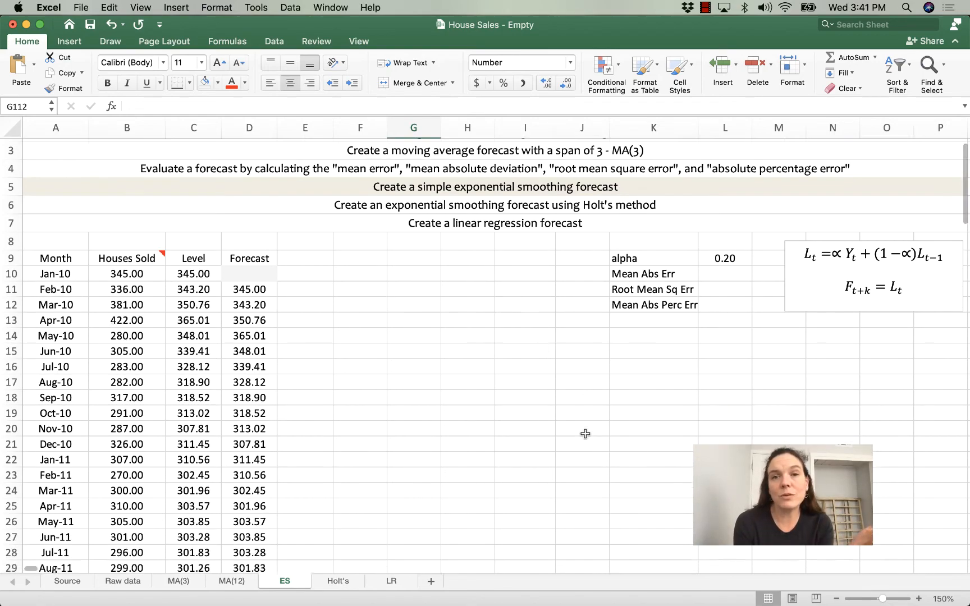
{"action": "scroll", "scroll_direction": "down", "scroll_amount": 3}
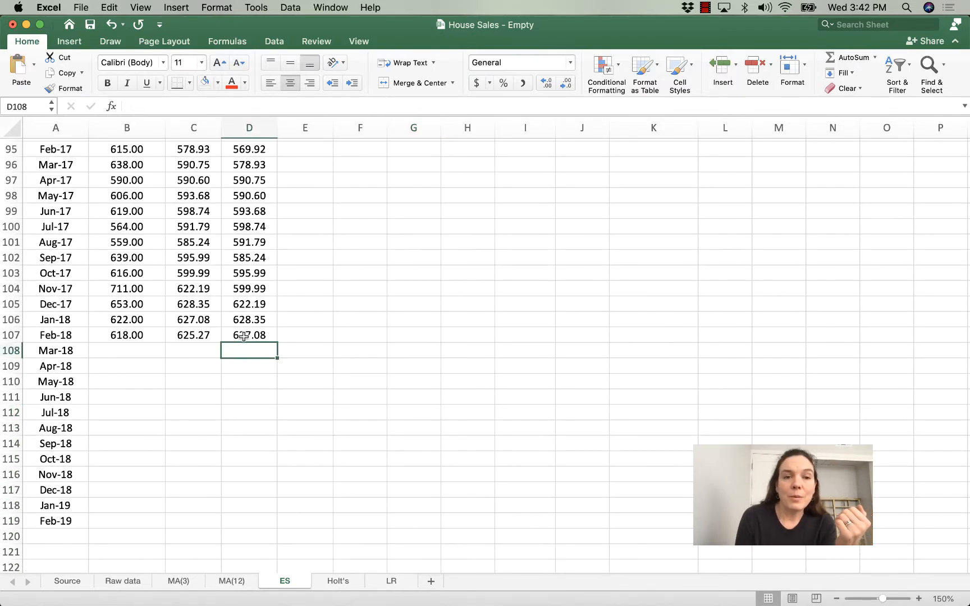
{"action": "left_click", "coordinate": [249, 335]}
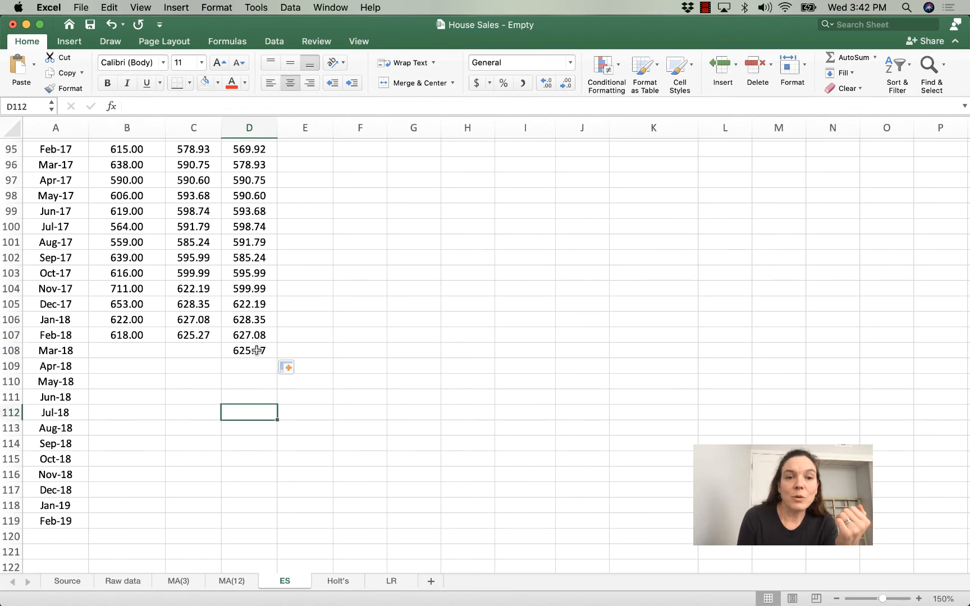
{"action": "type", "text": "=C107"}
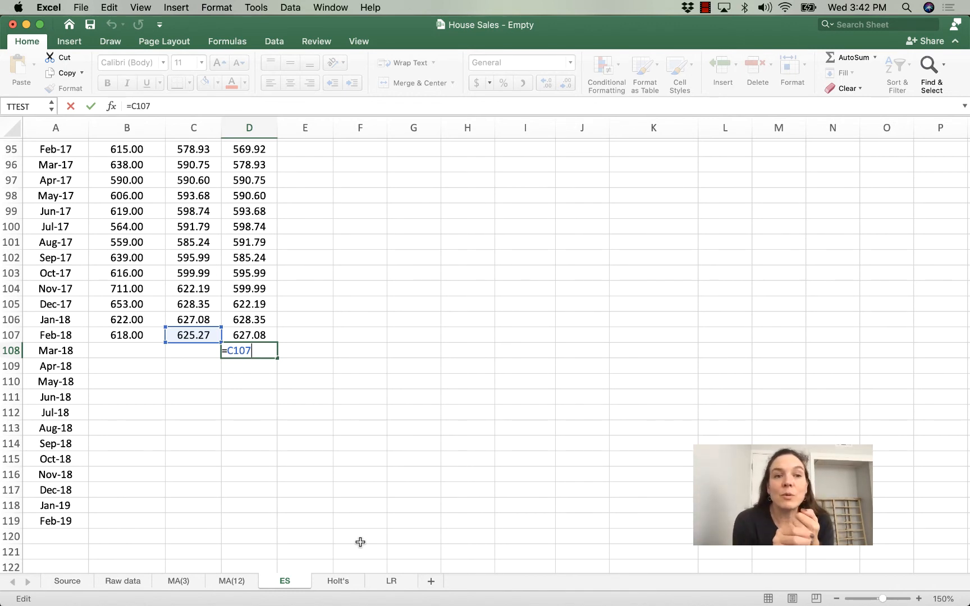
{"action": "mouse_move", "coordinate": [362, 547]}
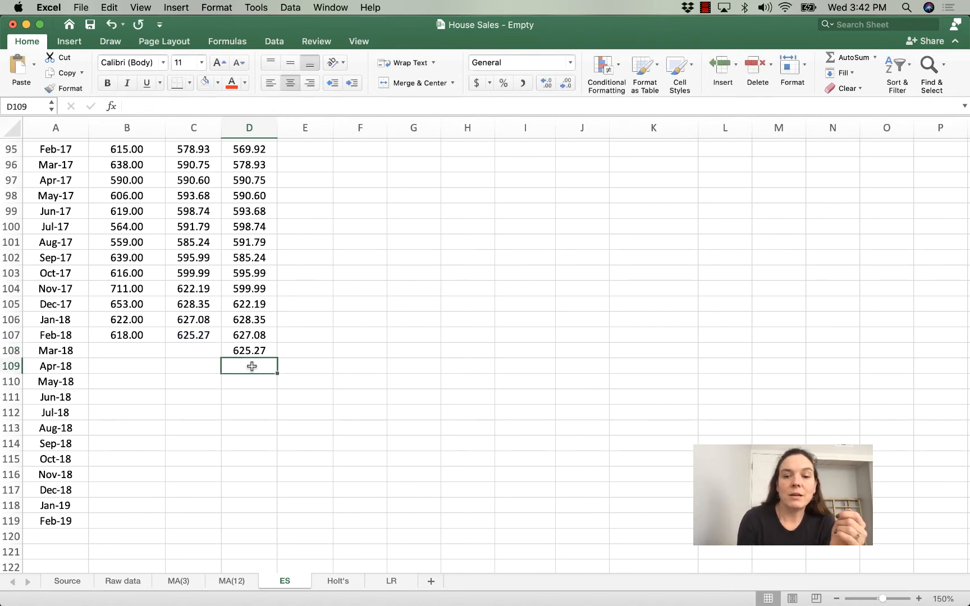
{"action": "type", "text": "=D108"}
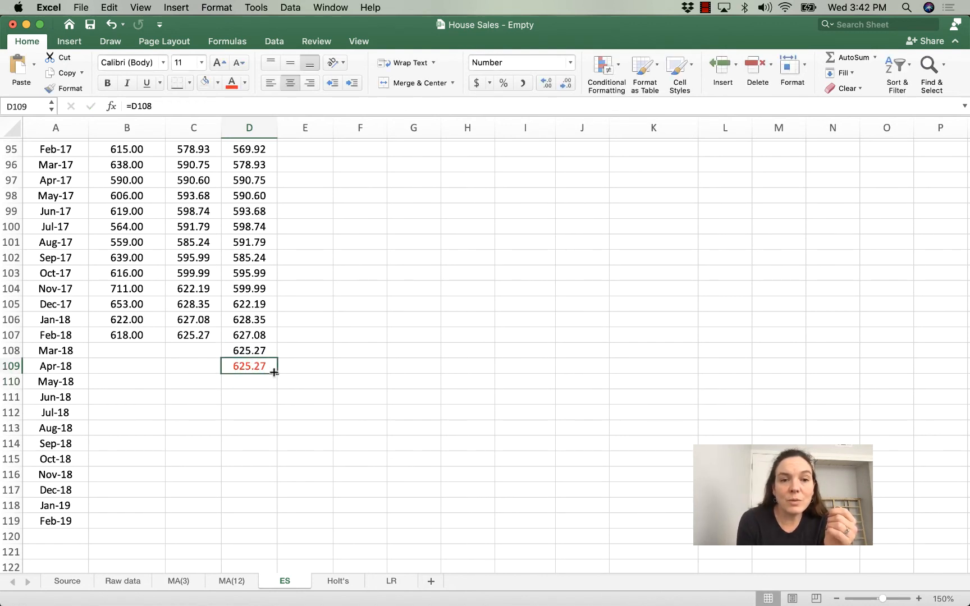
{"action": "left_click", "coordinate": [193, 334]}
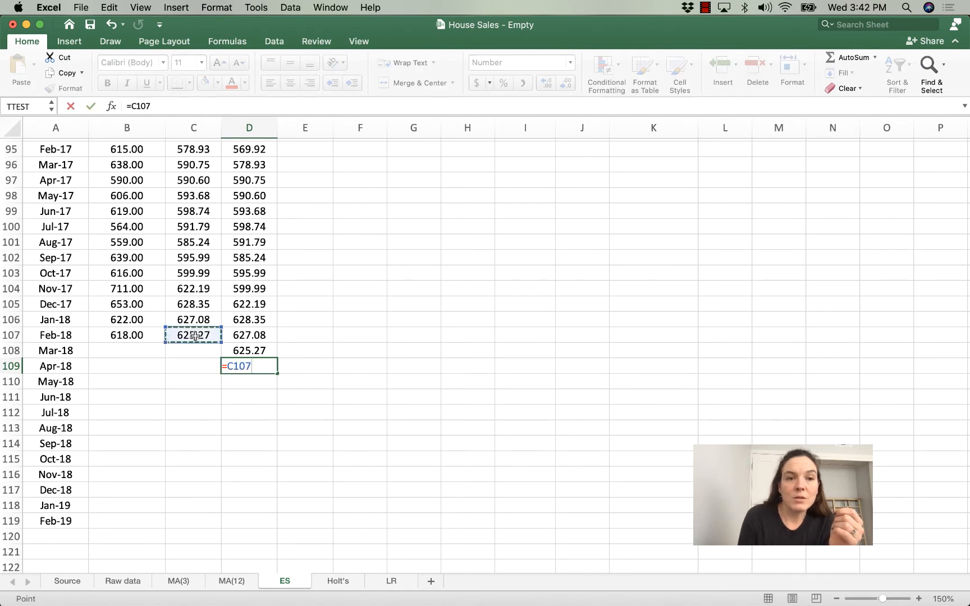
{"action": "key", "text": "f4"}
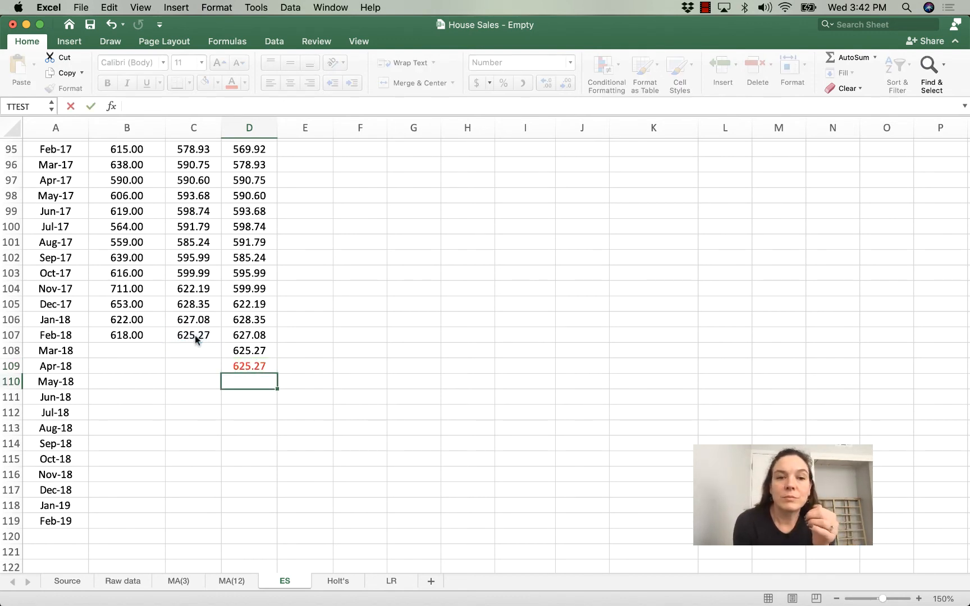
Step: Fill the flat 625.27 forecast down through Feb-19 and check the formulas
{"action": "left_click", "coordinate": [249, 366]}
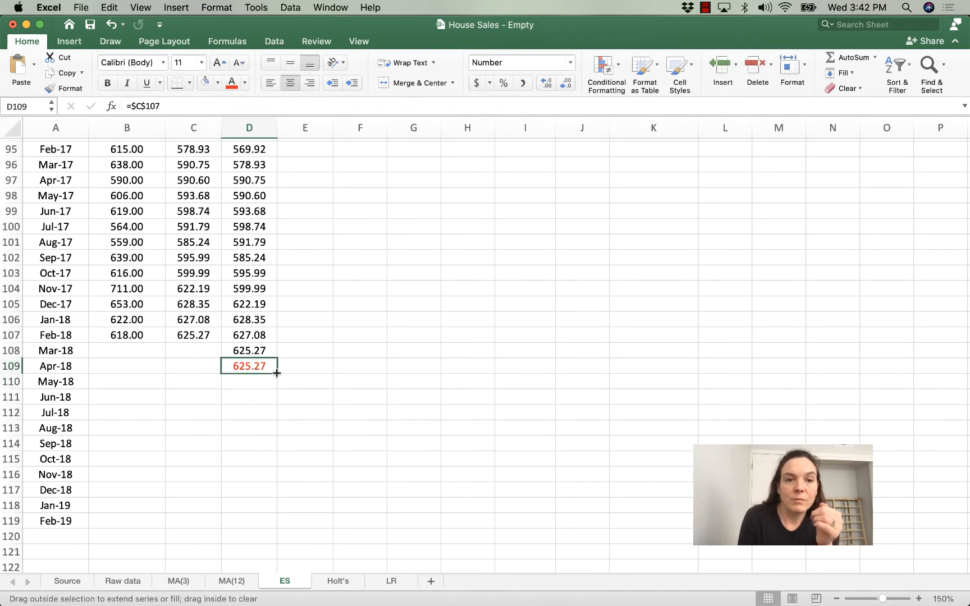
{"action": "left_click_drag", "start_coordinate": [277, 372], "coordinate": [268, 528]}
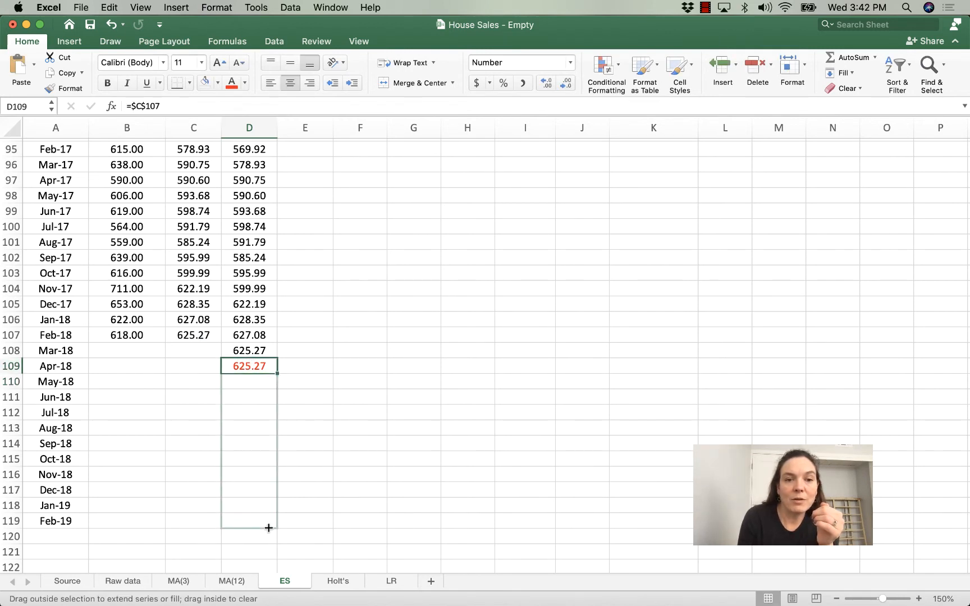
{"action": "left_click_drag", "start_coordinate": [268, 366], "coordinate": [268, 528]}
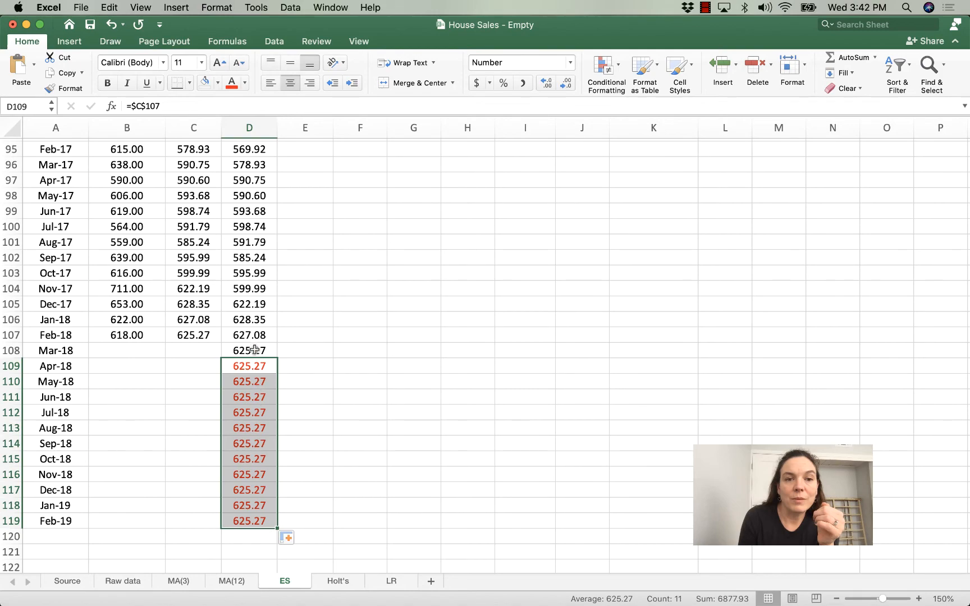
{"action": "left_click", "coordinate": [249, 350]}
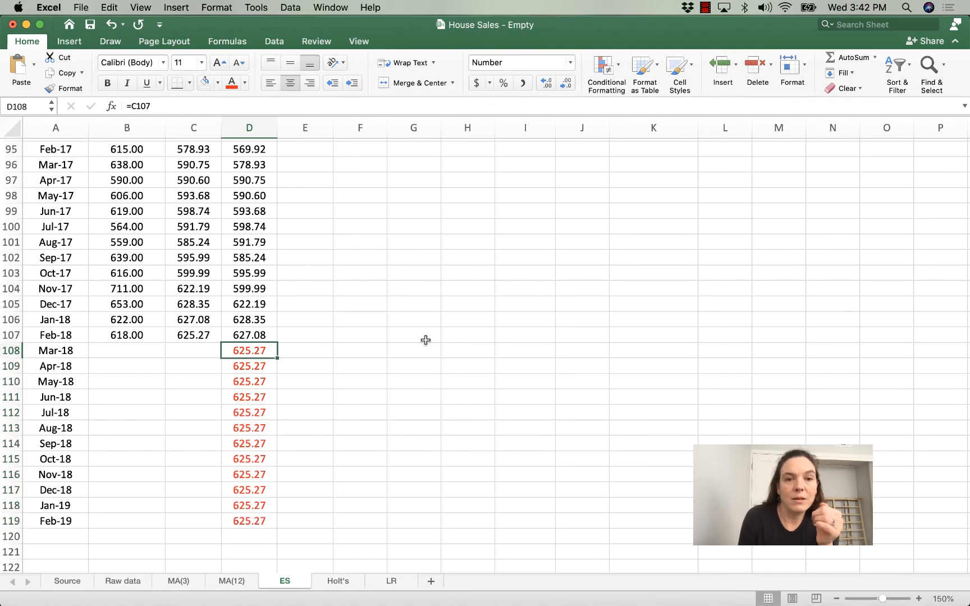
{"action": "left_click", "coordinate": [414, 340]}
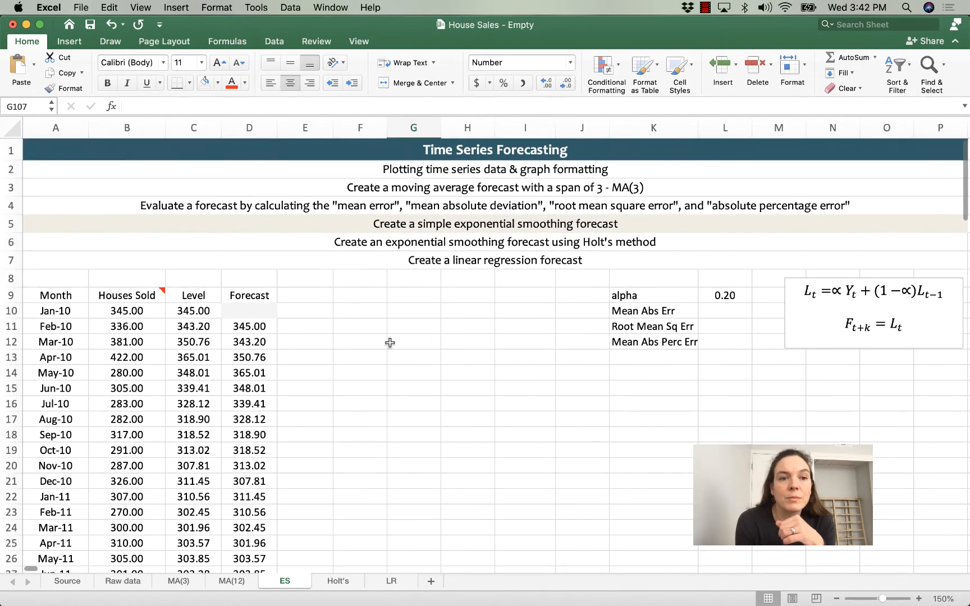
Step: Hide the Level column and select the Month, Houses Sold and Forecast table for charting
{"action": "right_click", "coordinate": [193, 129]}
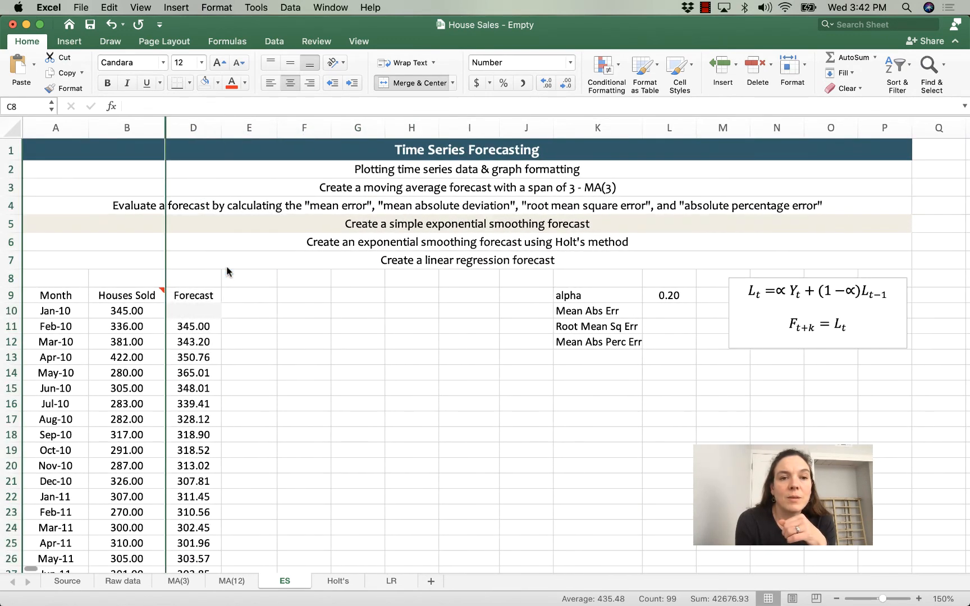
{"action": "left_click", "coordinate": [55, 296]}
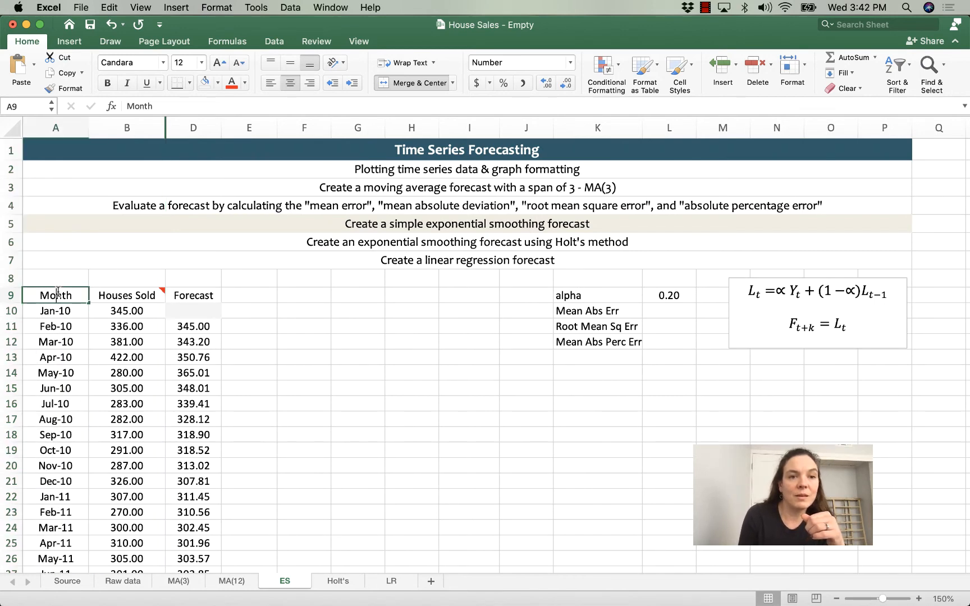
{"action": "left_click_drag", "start_coordinate": [55, 295], "coordinate": [193, 295]}
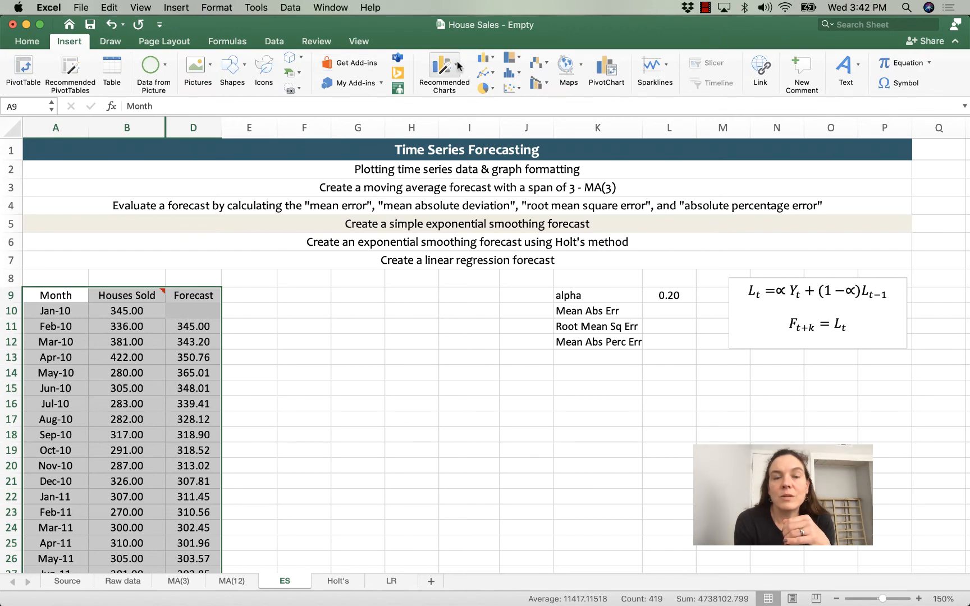
Step: Insert a recommended line chart of Houses Sold vs Forecast, position it beside the table and retitle it 'Forecast & Original Observations'
{"action": "left_click", "coordinate": [442, 72]}
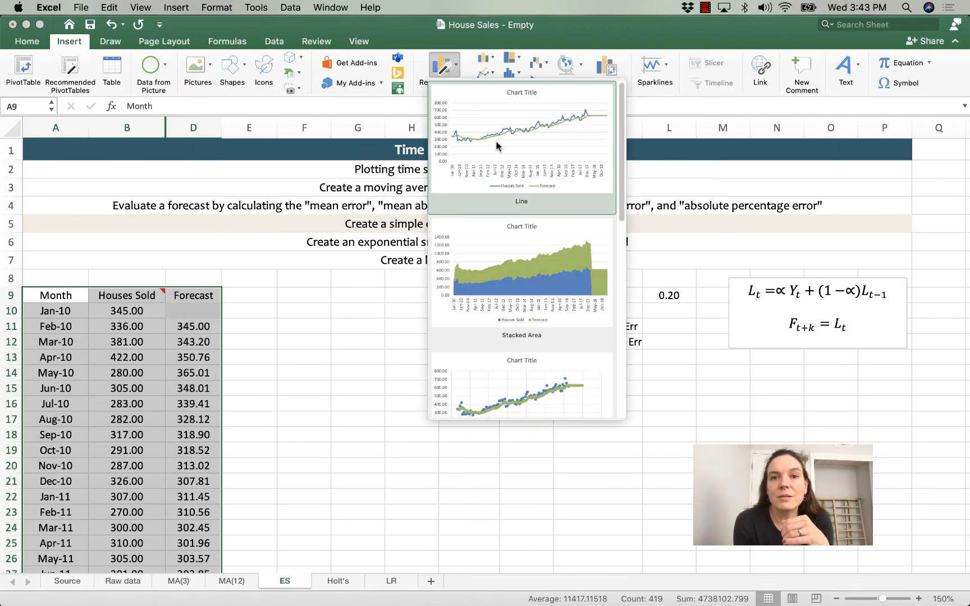
{"action": "left_click", "coordinate": [520, 138]}
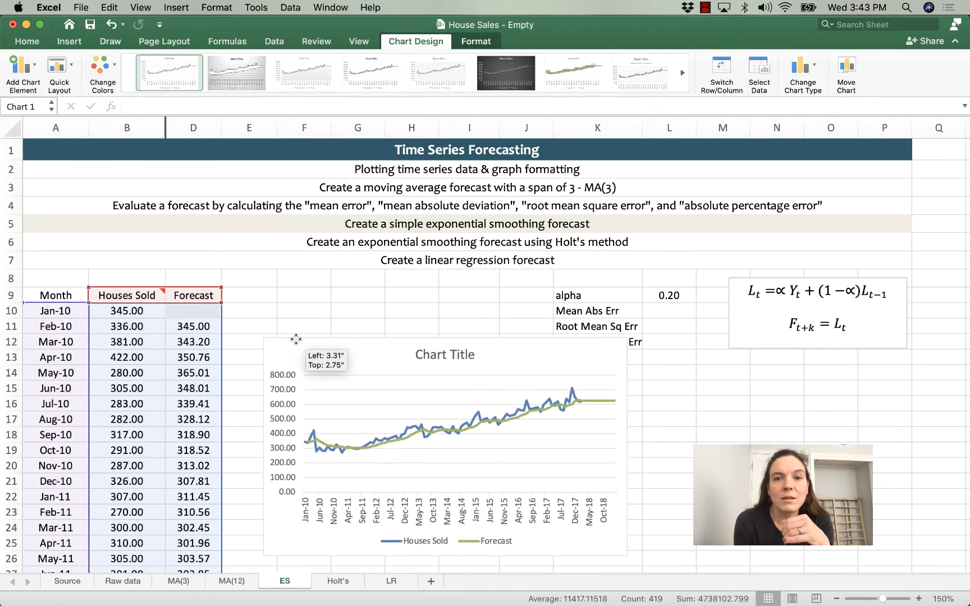
{"action": "left_click_drag", "start_coordinate": [295, 339], "coordinate": [359, 378]}
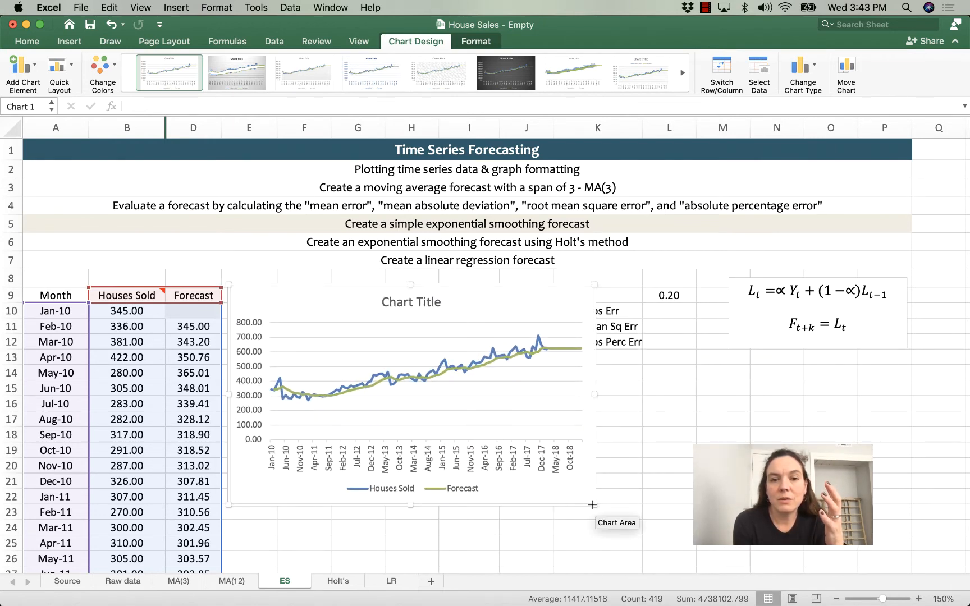
{"action": "left_click_drag", "start_coordinate": [593, 504], "coordinate": [544, 504]}
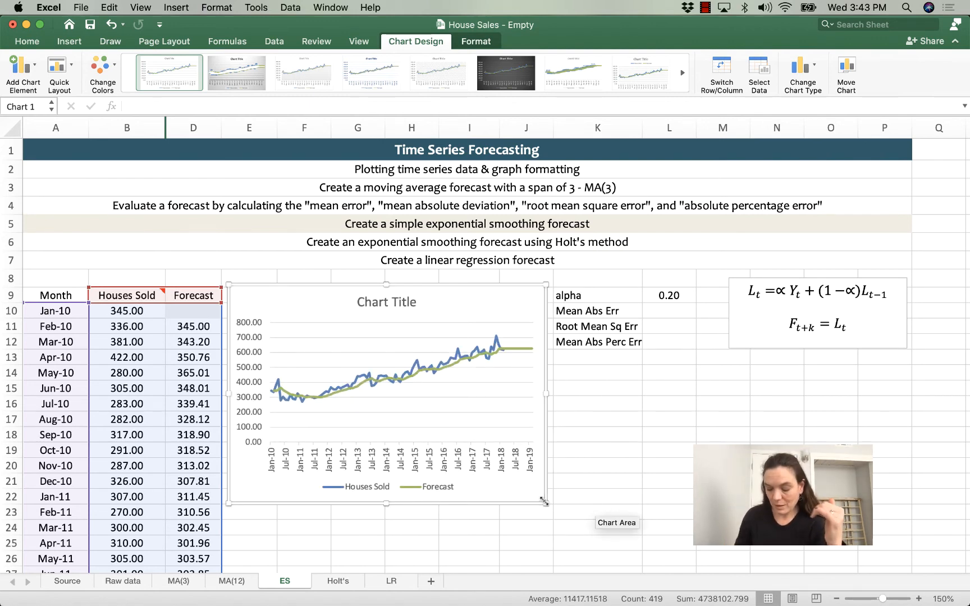
{"action": "left_click", "coordinate": [386, 302]}
{"action": "type", "text": "Forecast & Original Observations"}
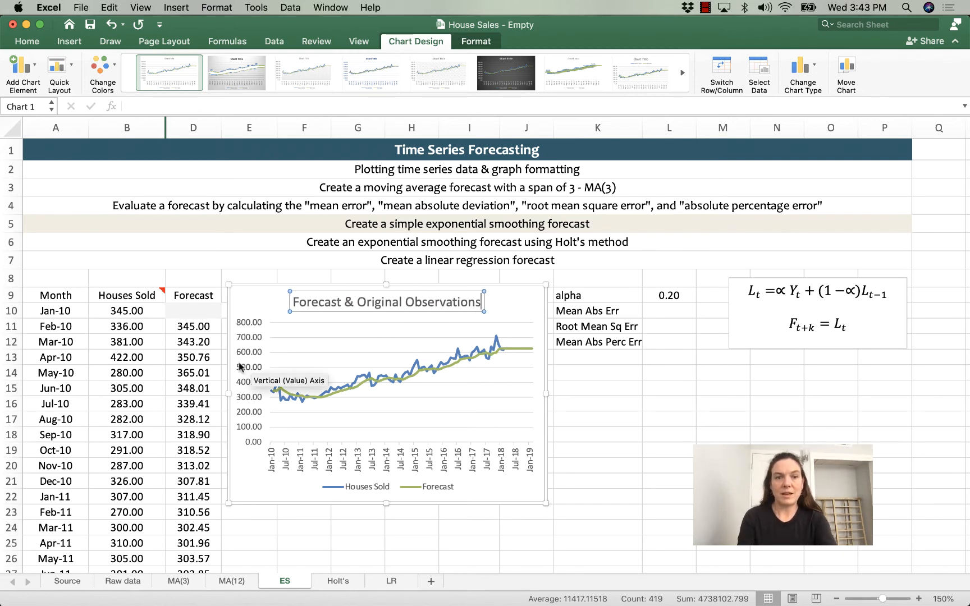
Step: Format the vertical axis numbers to 0 decimal places
{"action": "right_click", "coordinate": [241, 381]}
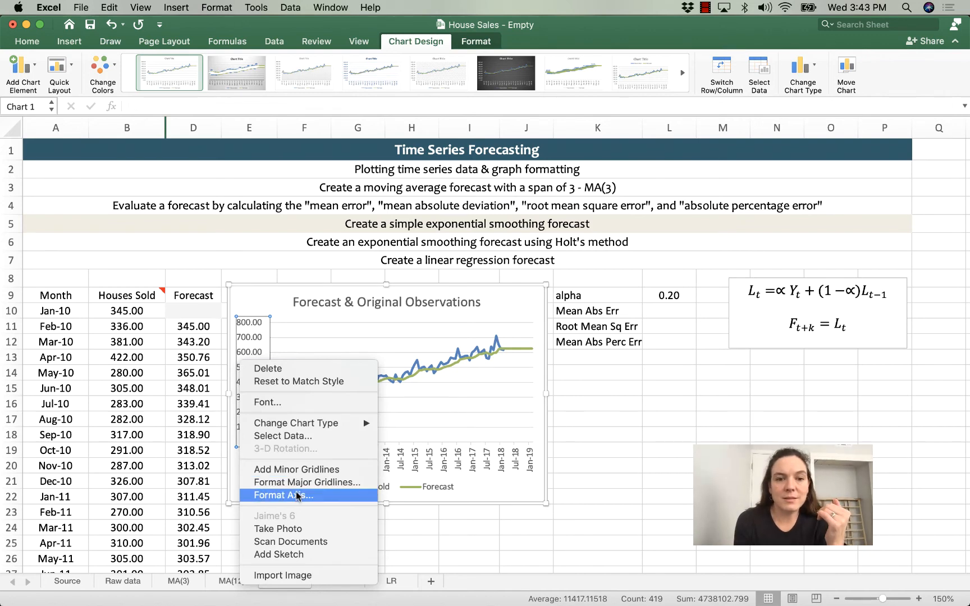
{"action": "left_click", "coordinate": [283, 496]}
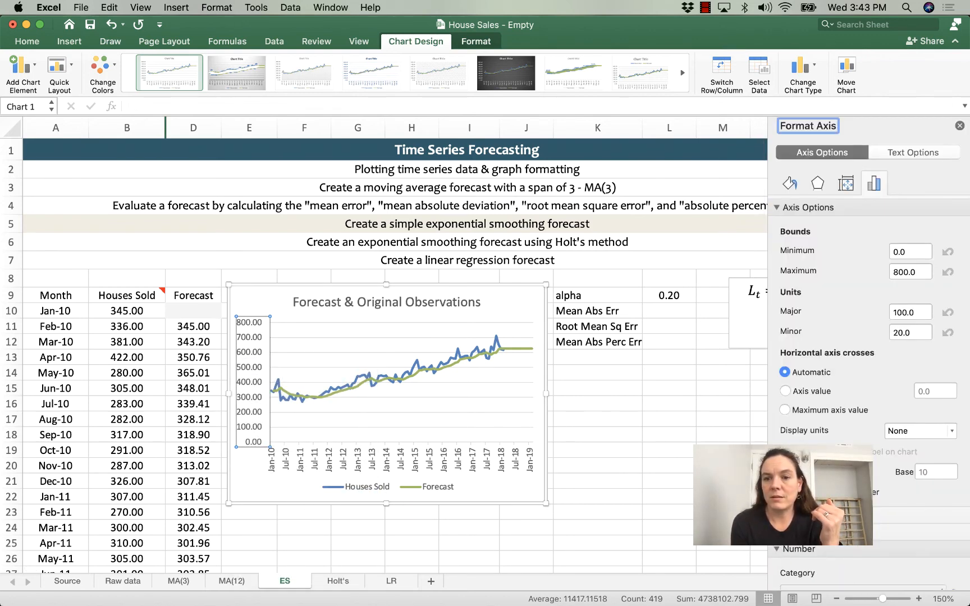
{"action": "scroll", "scroll_direction": "down", "scroll_amount": 3}
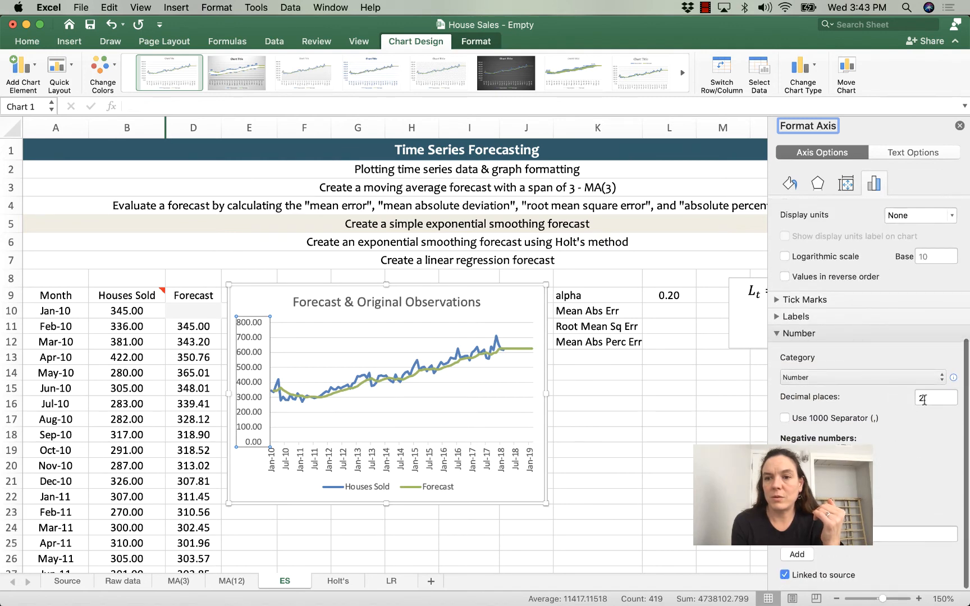
{"action": "type", "text": "0"}
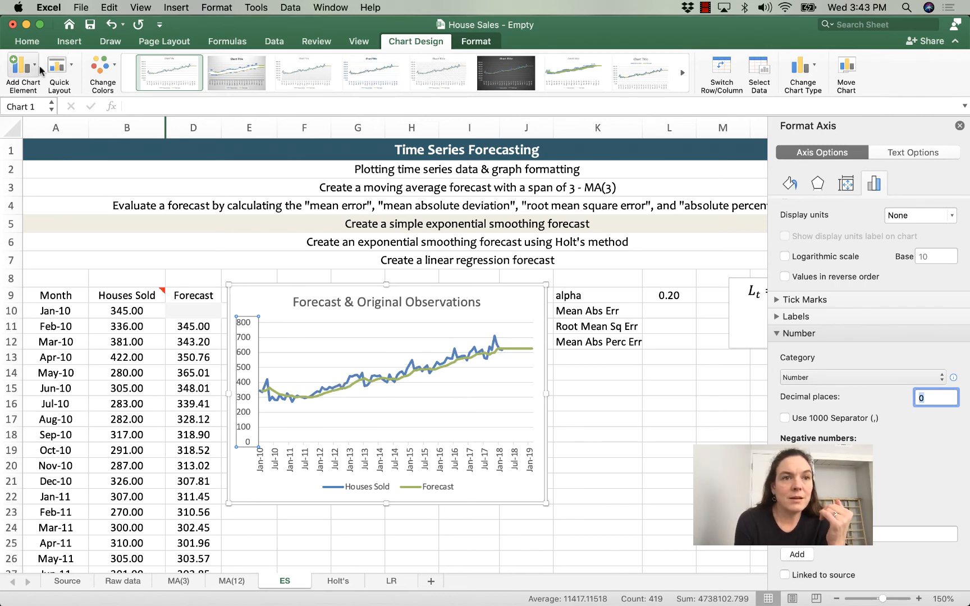
Step: Add the vertical axis title 'Monthly house sales (thousands)'
{"action": "left_click", "coordinate": [23, 73]}
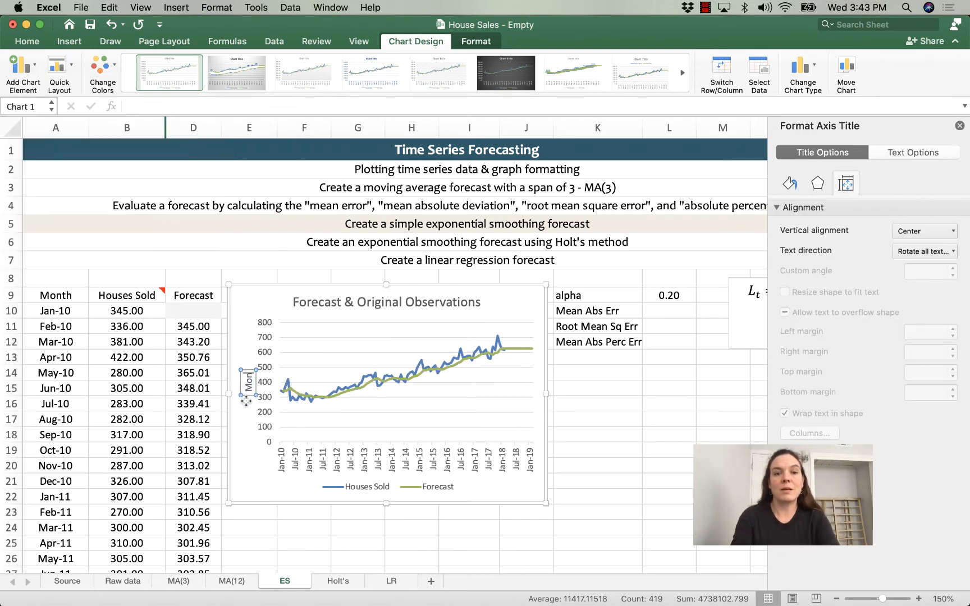
{"action": "type", "text": "Monthly house sales (thousands"}
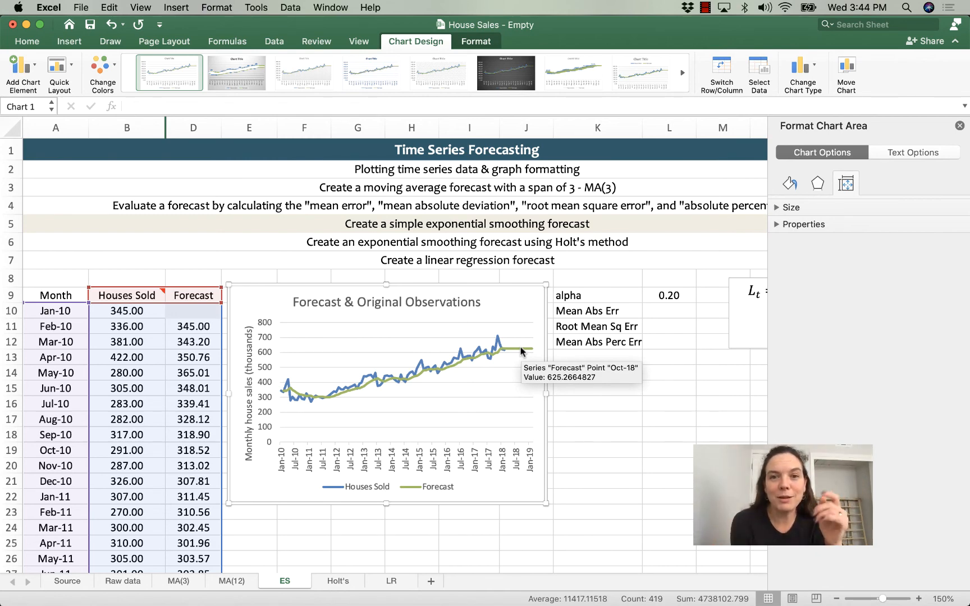
Step: Colour the Forecast series line red in the Format Data Series pane
{"action": "left_click", "coordinate": [504, 348]}
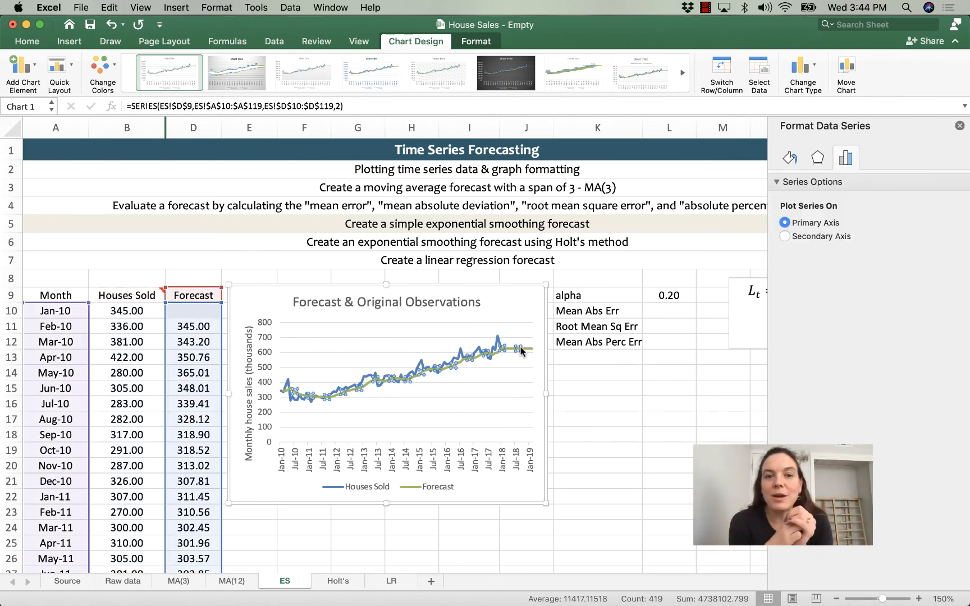
{"action": "mouse_move", "coordinate": [508, 345]}
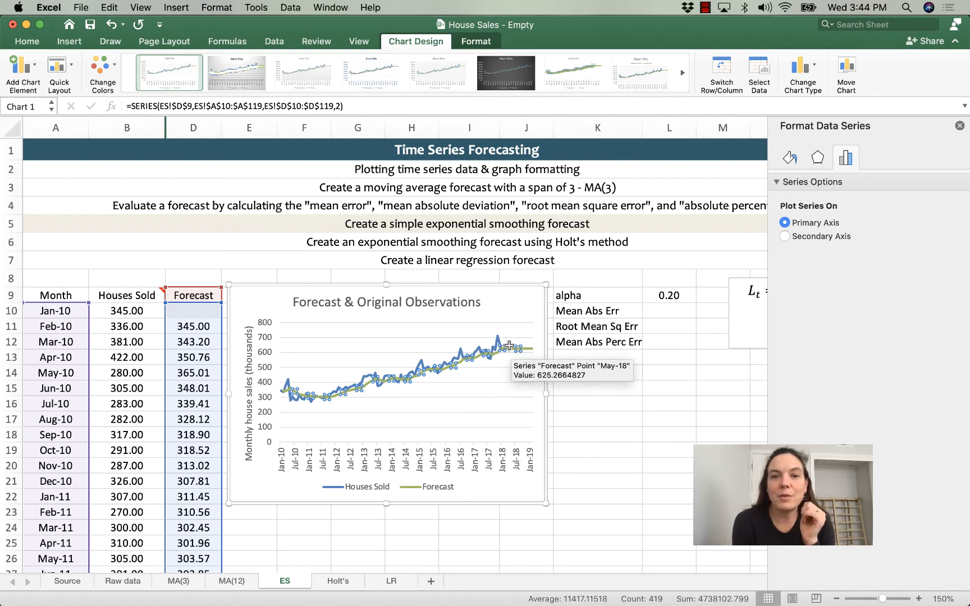
{"action": "mouse_move", "coordinate": [529, 354]}
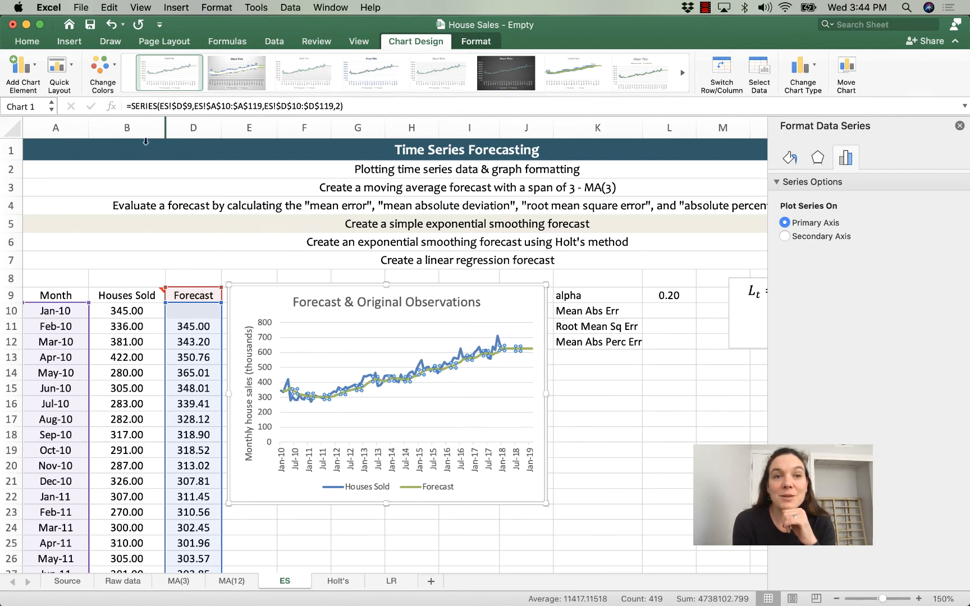
{"action": "mouse_move", "coordinate": [743, 261]}
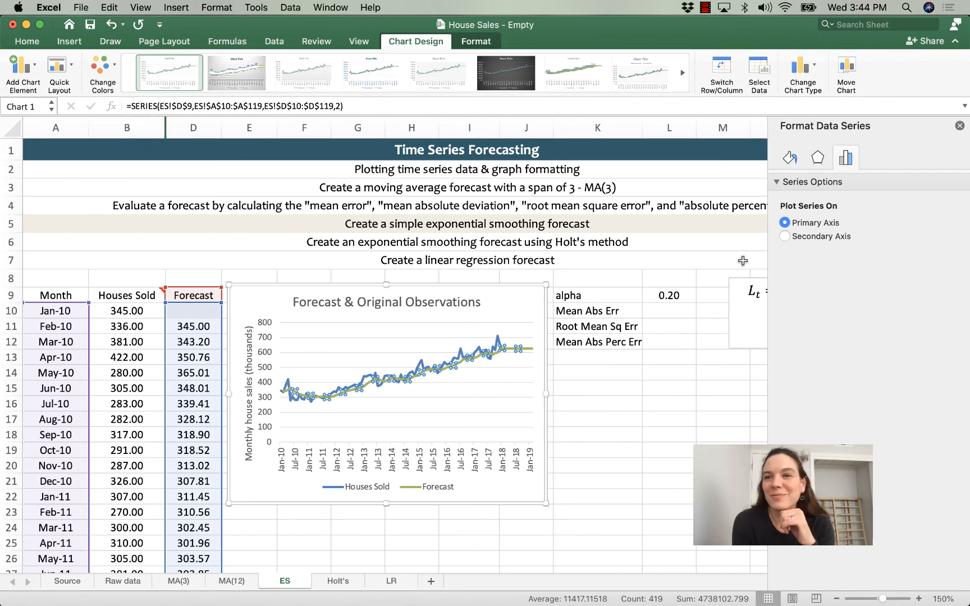
{"action": "mouse_move", "coordinate": [791, 162]}
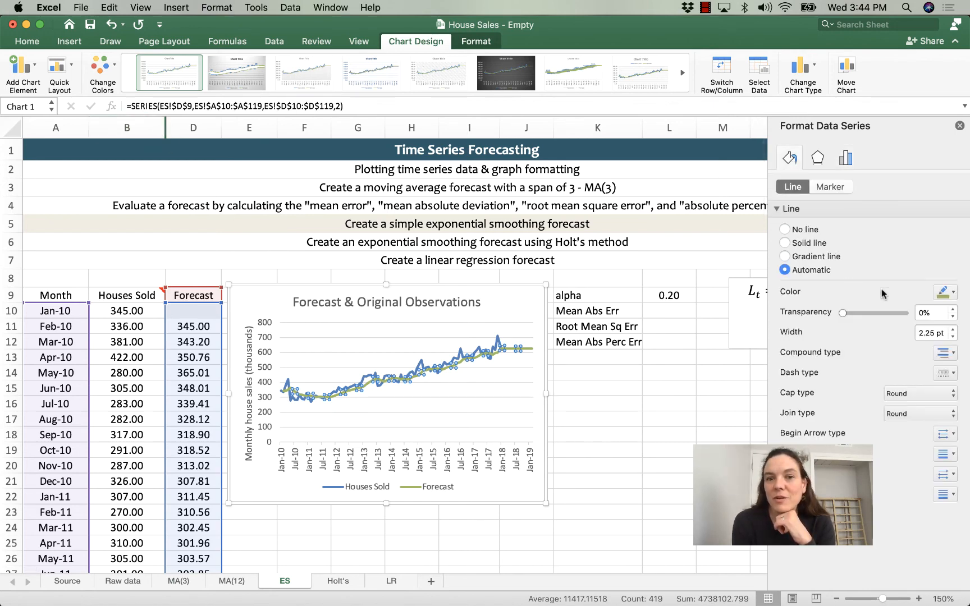
{"action": "left_click", "coordinate": [943, 292]}
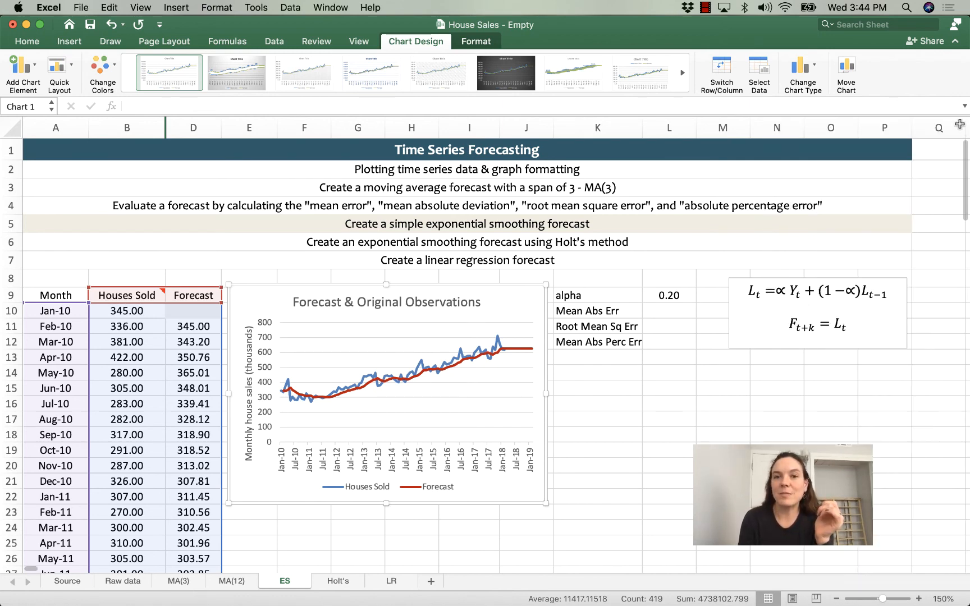
{"action": "left_click", "coordinate": [668, 417]}
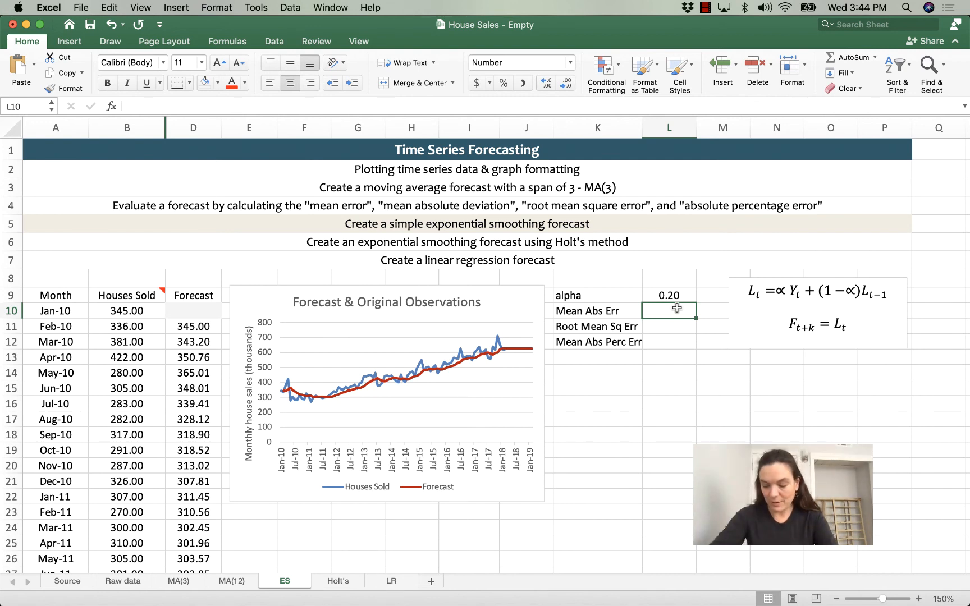
Step: Enter Mean Abs Err 28.82, Root Mean Sq Err 35.86 and Mean Abs Perc Err 6.59%
{"action": "type", "text": "28.82"}
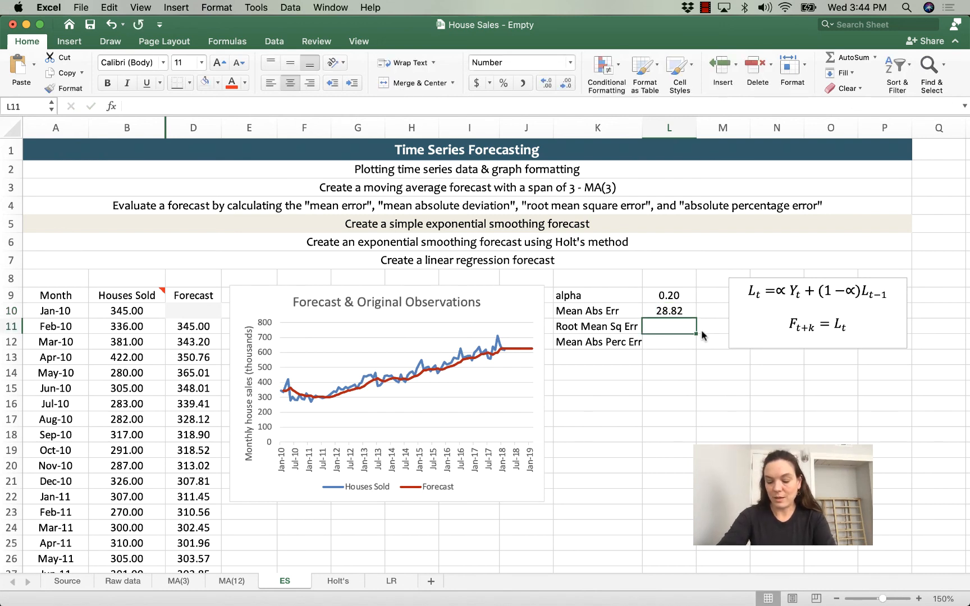
{"action": "type", "text": "35.8"}
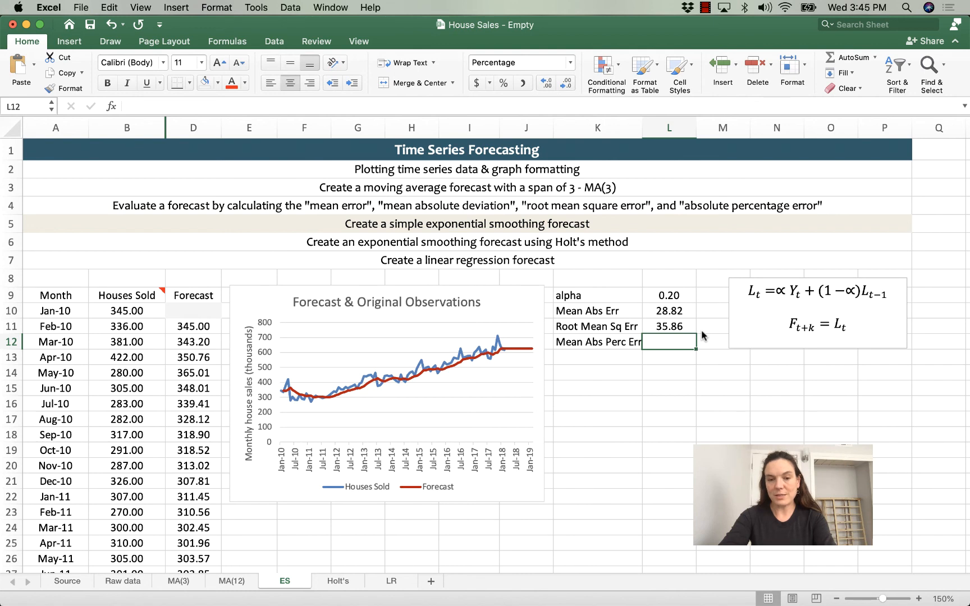
{"action": "type", "text": "6.59%"}
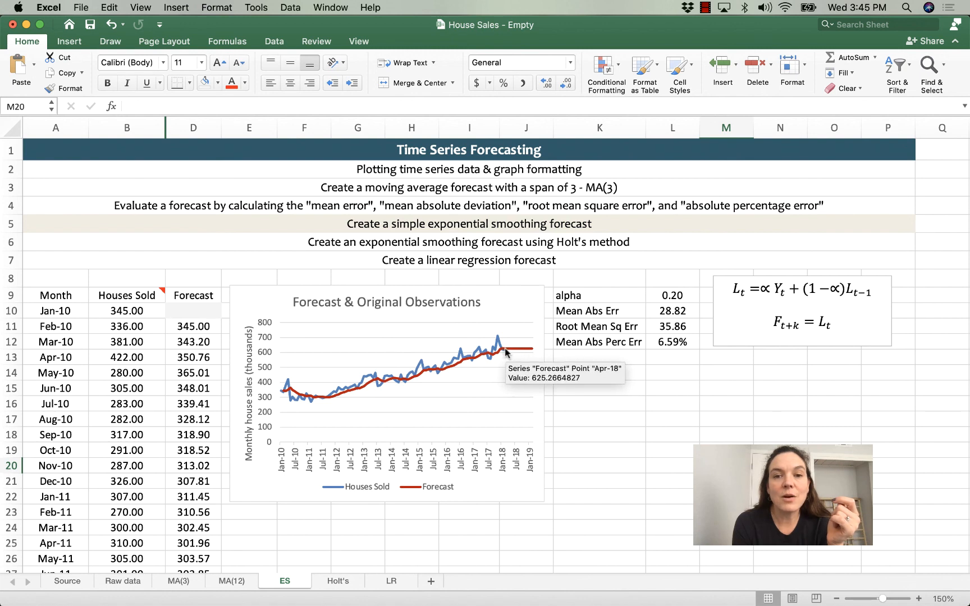
{"action": "mouse_move", "coordinate": [527, 354]}
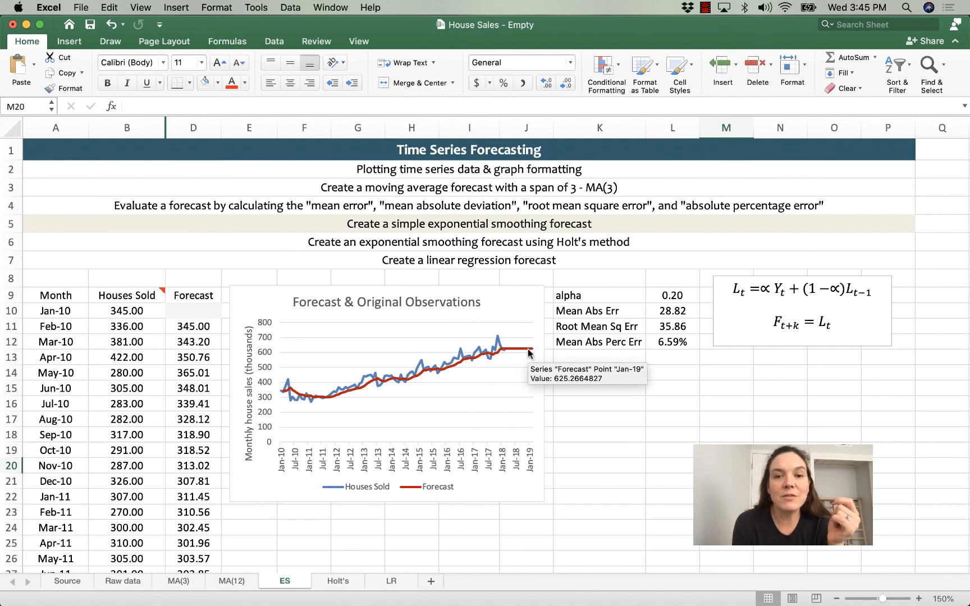
{"action": "mouse_move", "coordinate": [408, 390]}
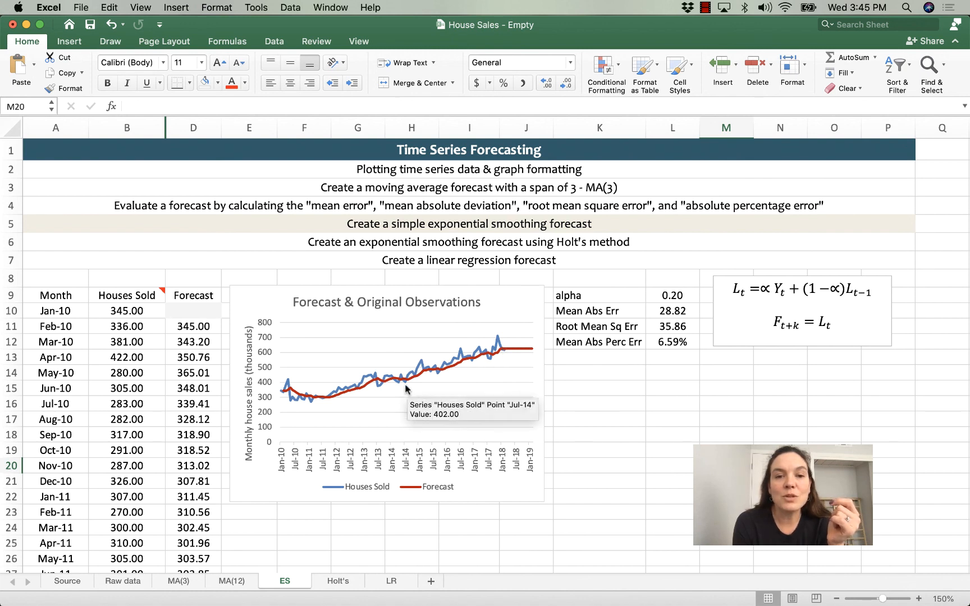
{"action": "mouse_move", "coordinate": [417, 380]}
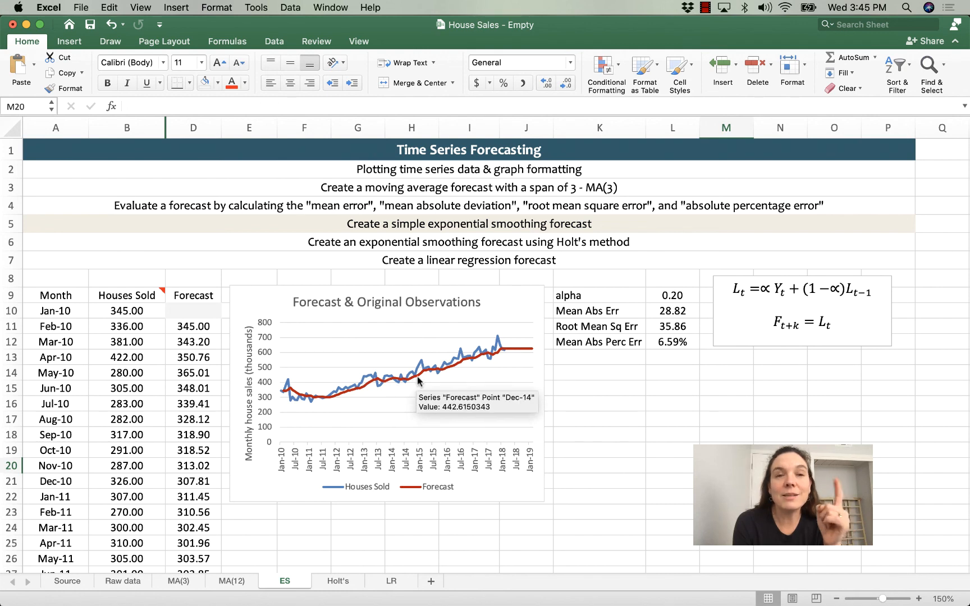
{"action": "mouse_move", "coordinate": [488, 345]}
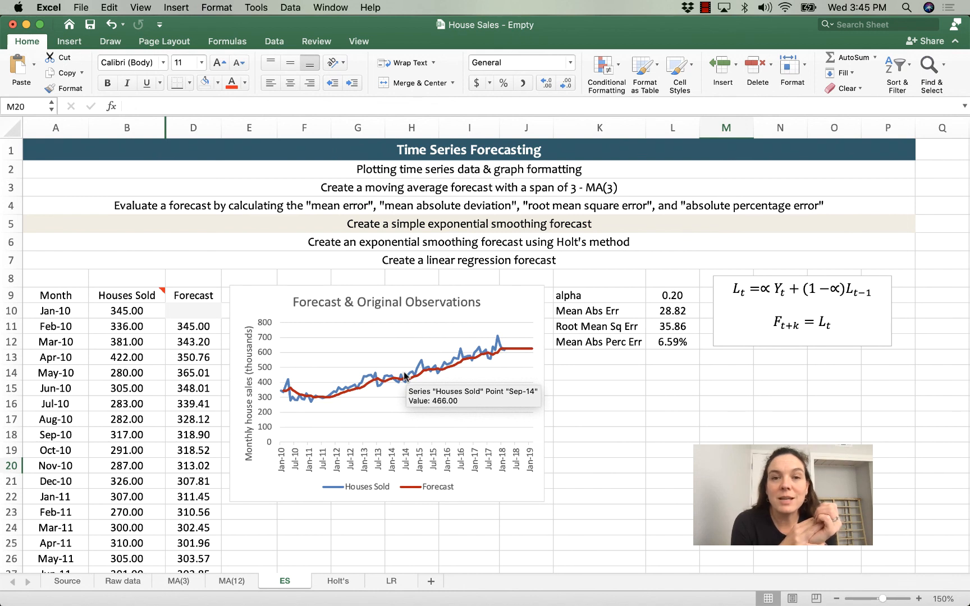
{"action": "mouse_move", "coordinate": [424, 375]}
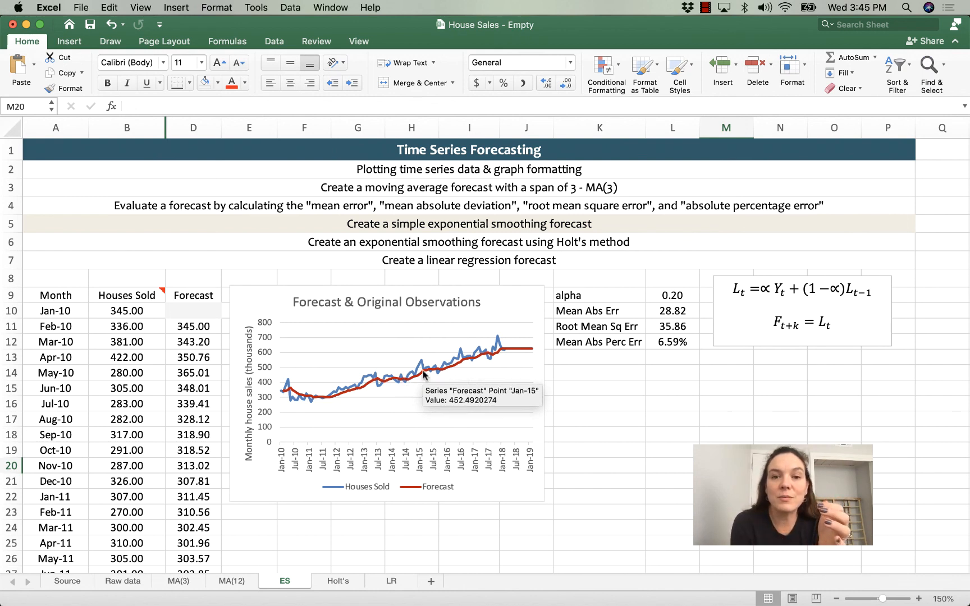
{"action": "mouse_move", "coordinate": [486, 354]}
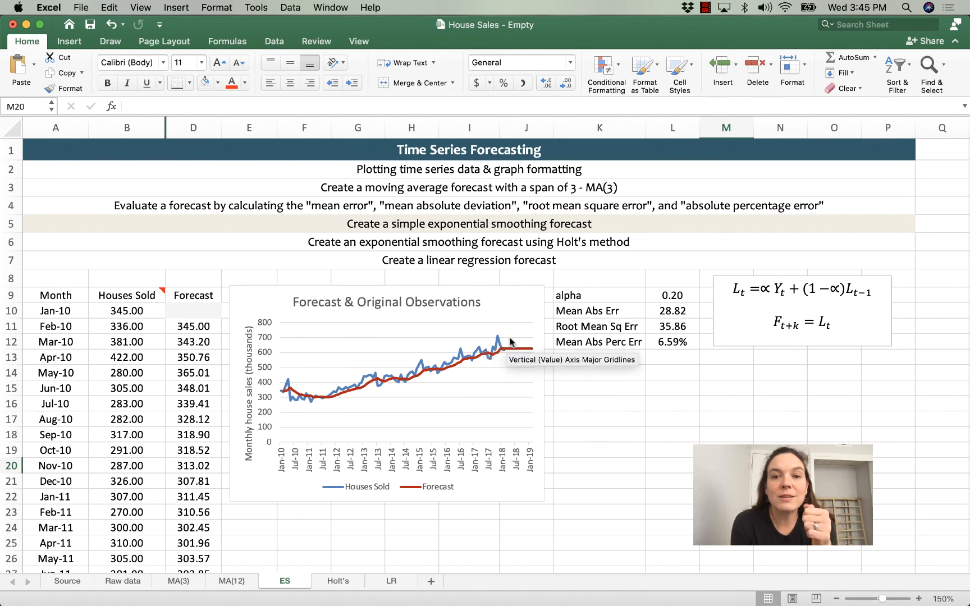
{"action": "mouse_move", "coordinate": [526, 335]}
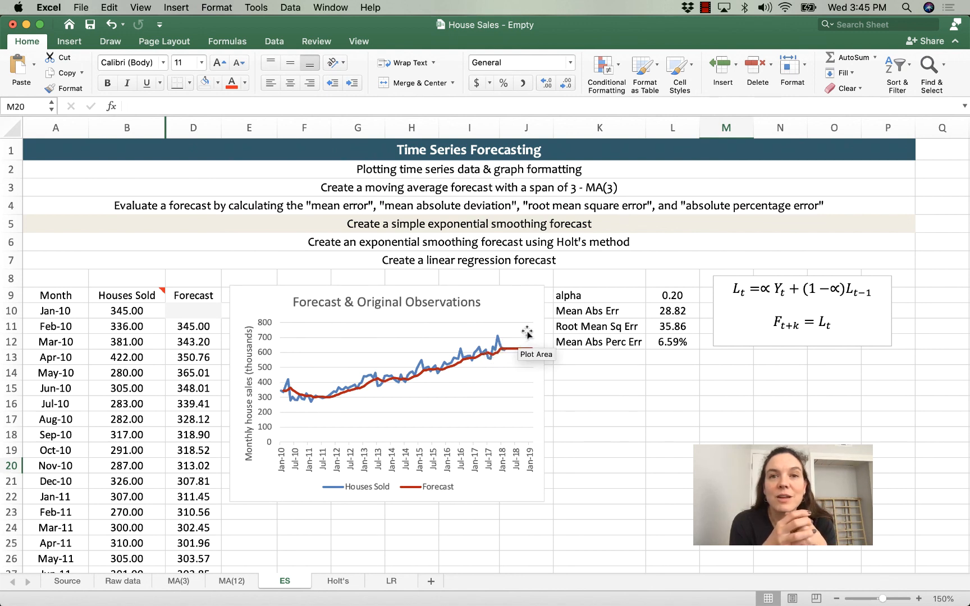